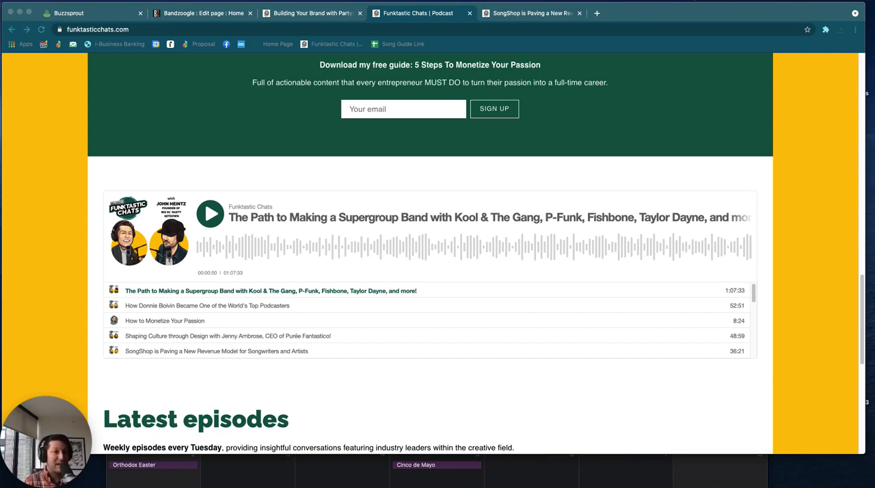
# Switch to the Bandzoogle editor and review the podcasting settings' RSS URL, description, artwork and category fields
pyautogui.scroll(3)
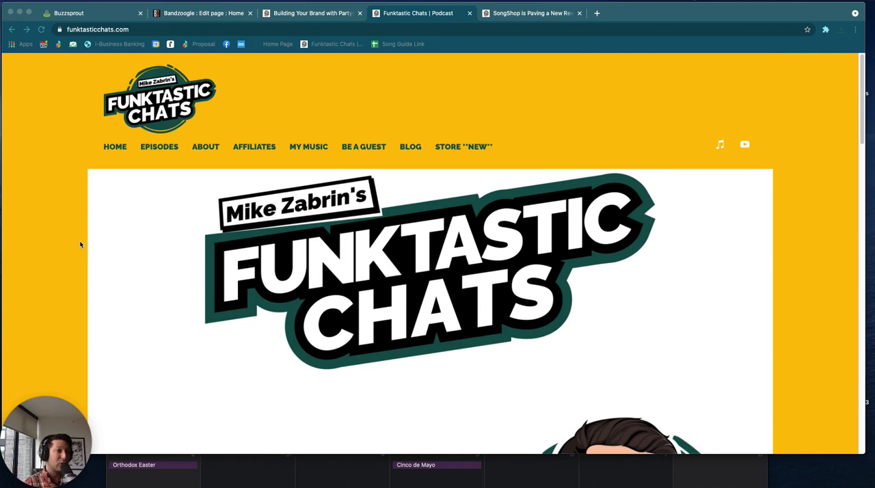
pyautogui.moveTo(728, 279)
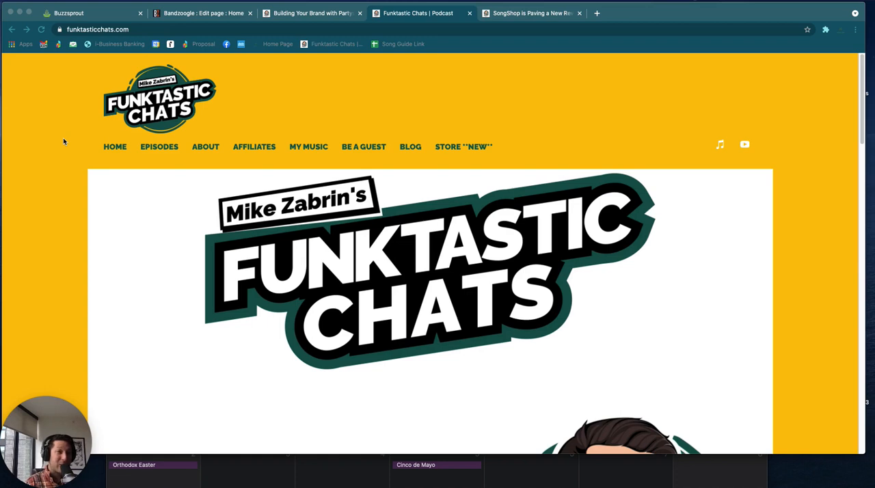
pyautogui.moveTo(93, 184)
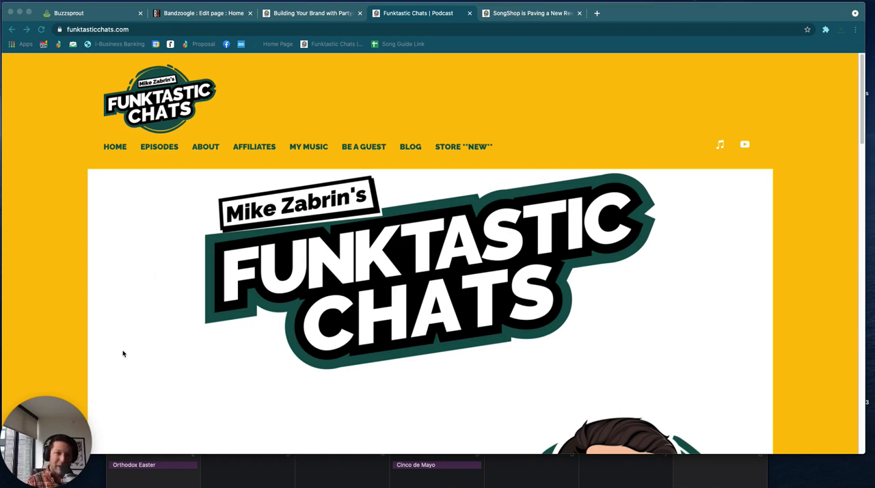
pyautogui.moveTo(107, 293)
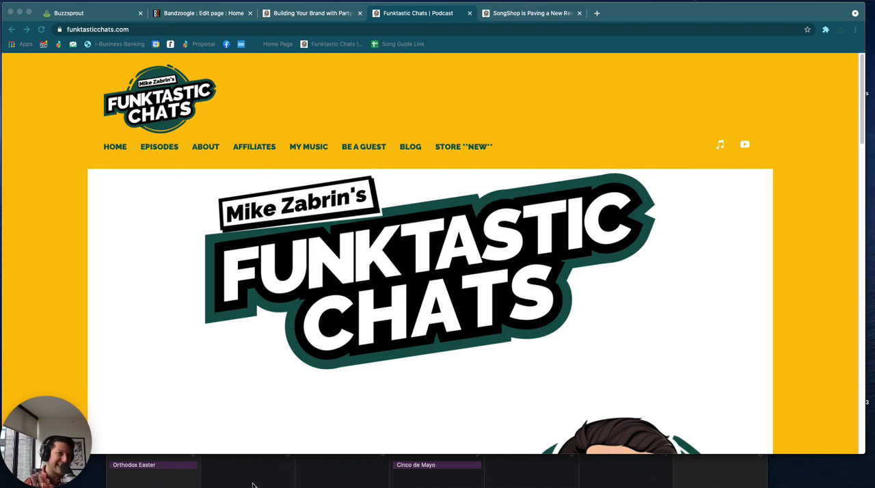
pyautogui.moveTo(239, 443)
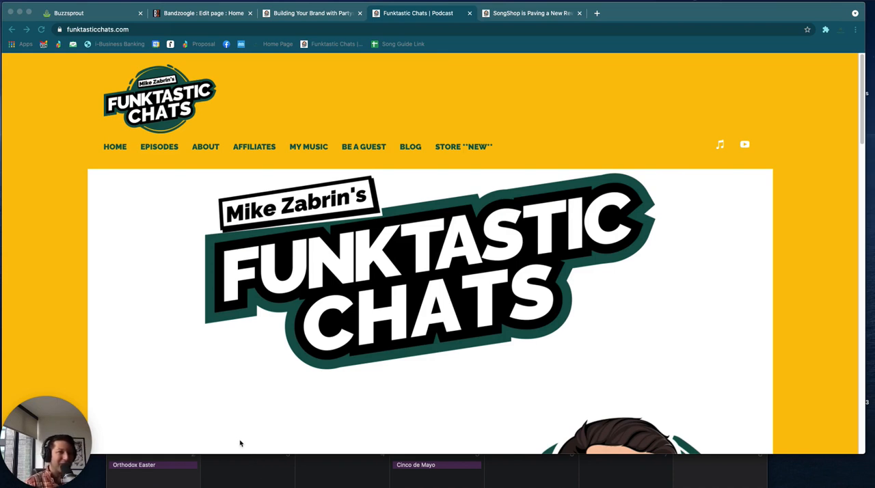
pyautogui.moveTo(836, 354)
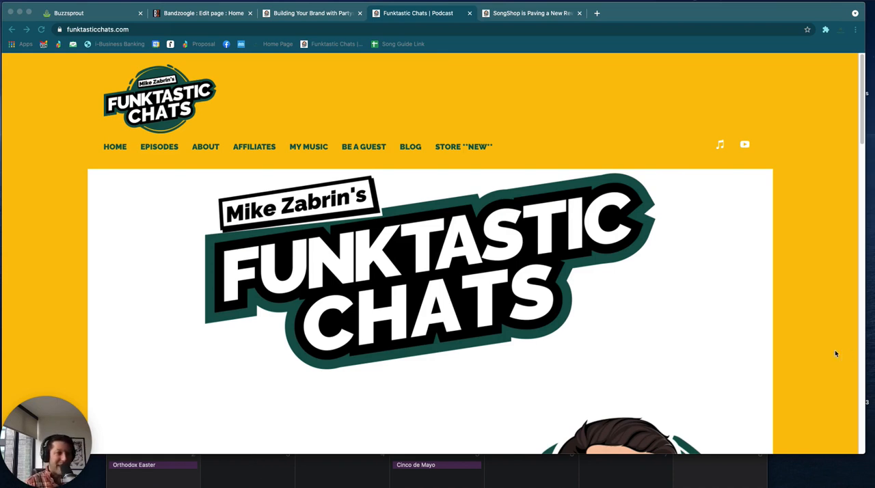
pyautogui.scroll(-3)
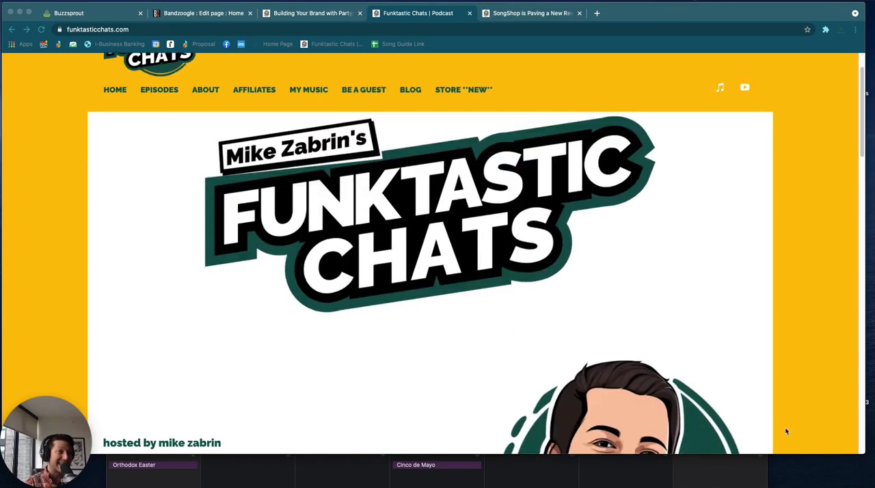
pyautogui.scroll(-3)
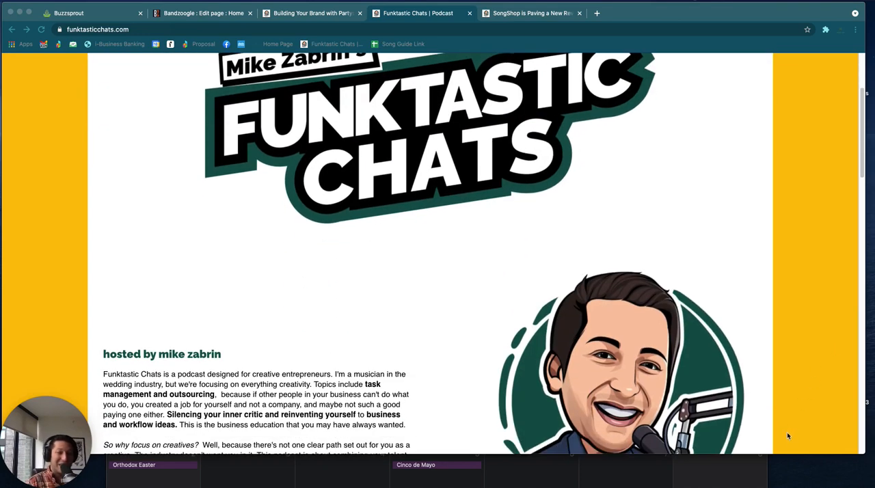
pyautogui.scroll(3)
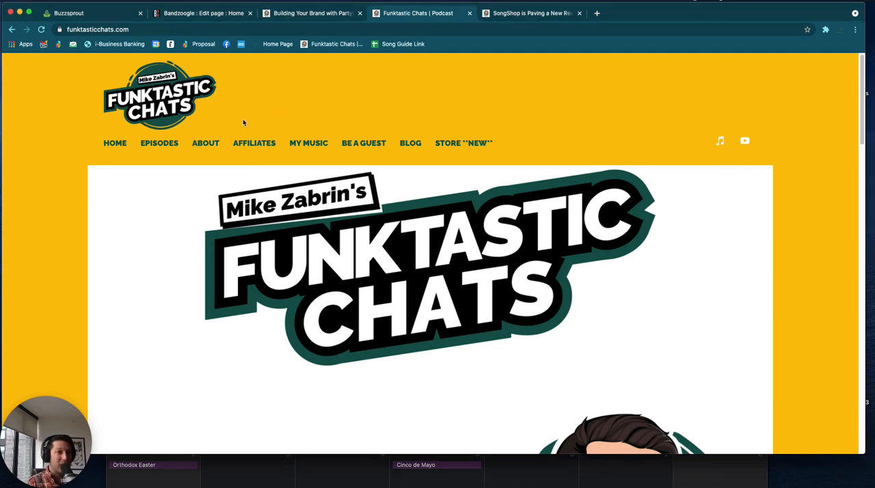
pyautogui.moveTo(295, 402)
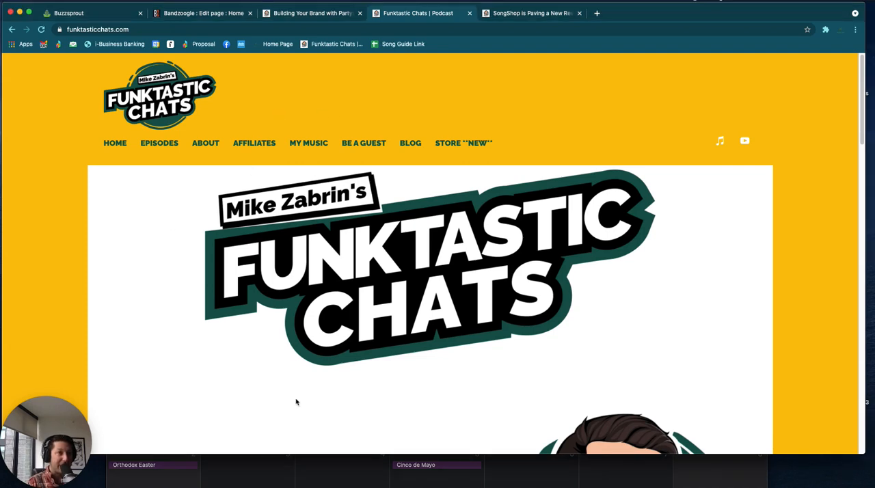
pyautogui.moveTo(205, 39)
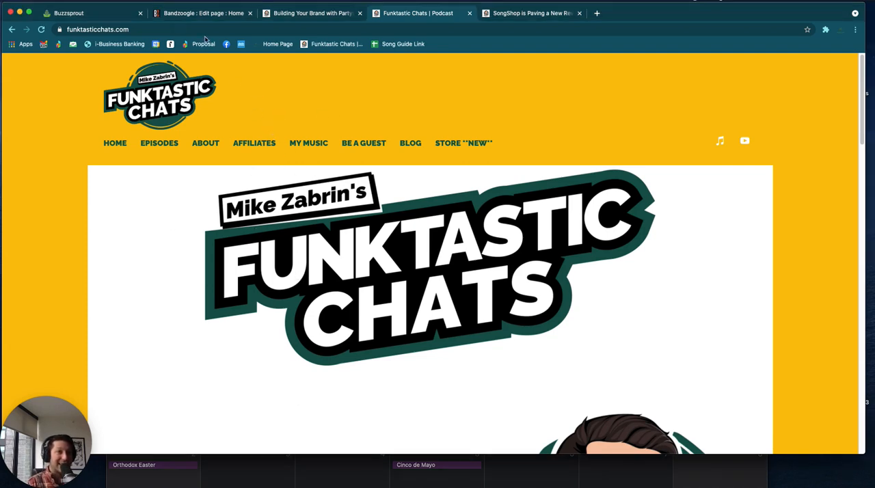
pyautogui.click(198, 12)
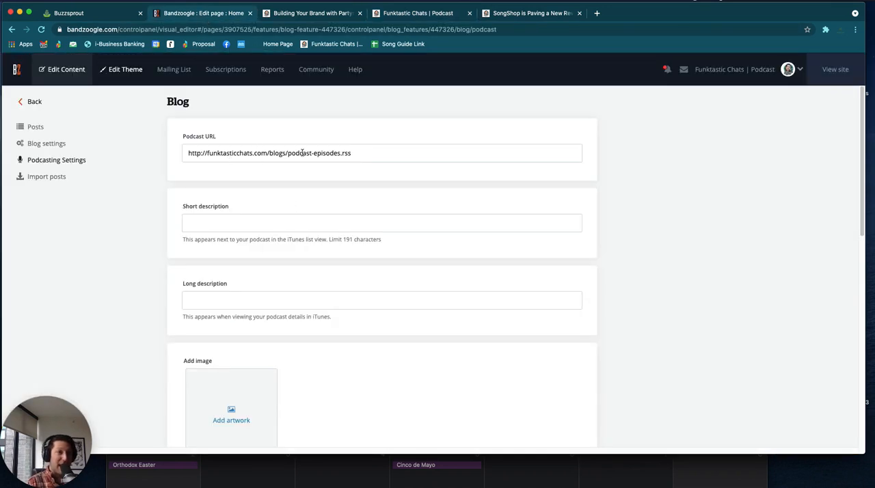
pyautogui.moveTo(331, 137)
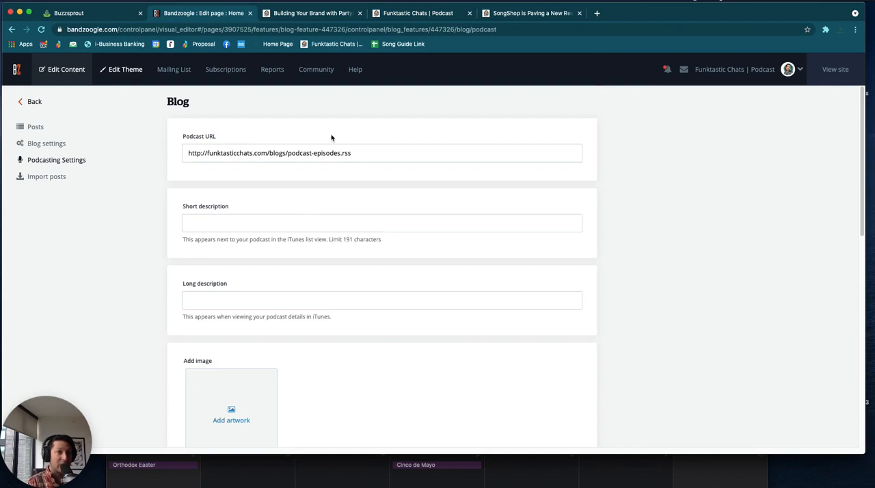
pyautogui.scroll(-3)
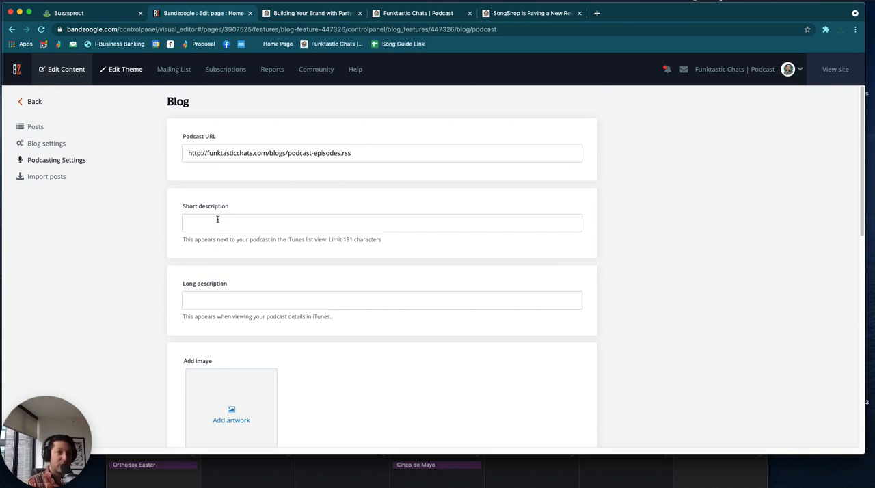
pyautogui.moveTo(167, 394)
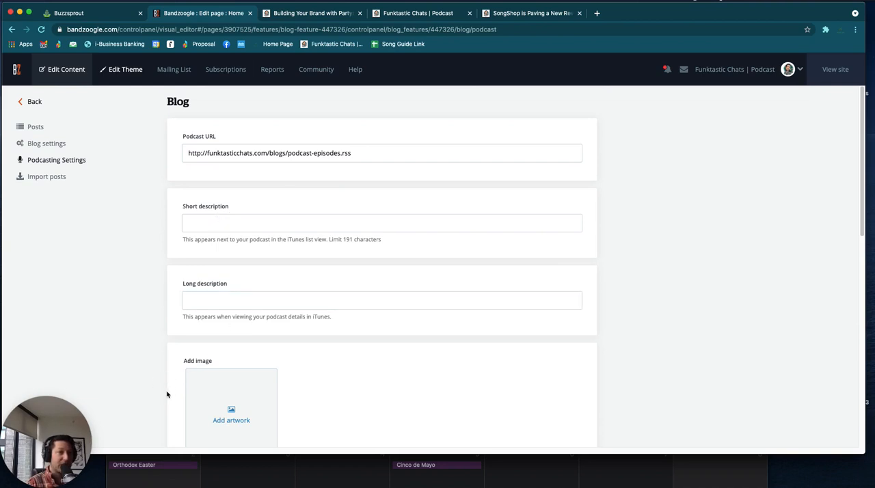
pyautogui.scroll(-3)
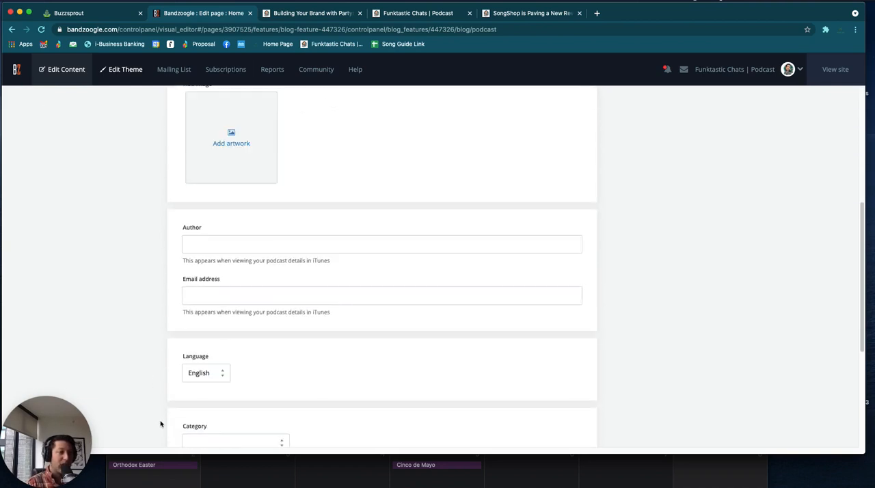
pyautogui.scroll(-3)
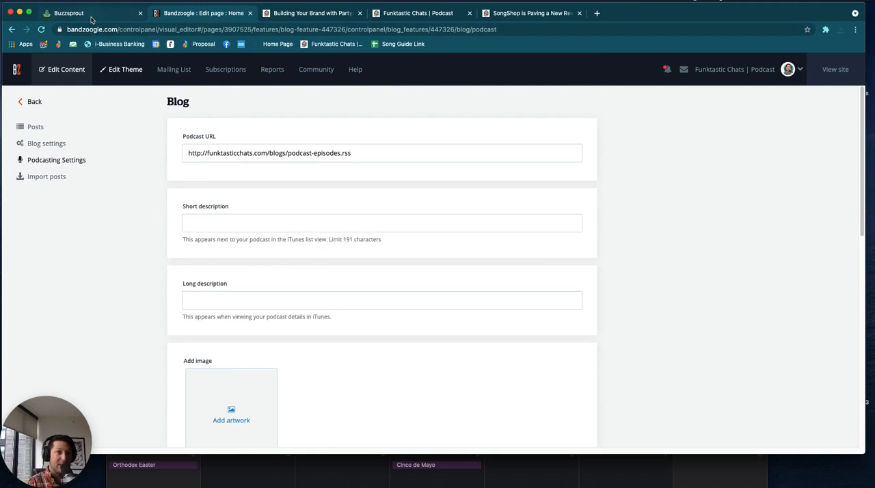
pyautogui.moveTo(213, 121)
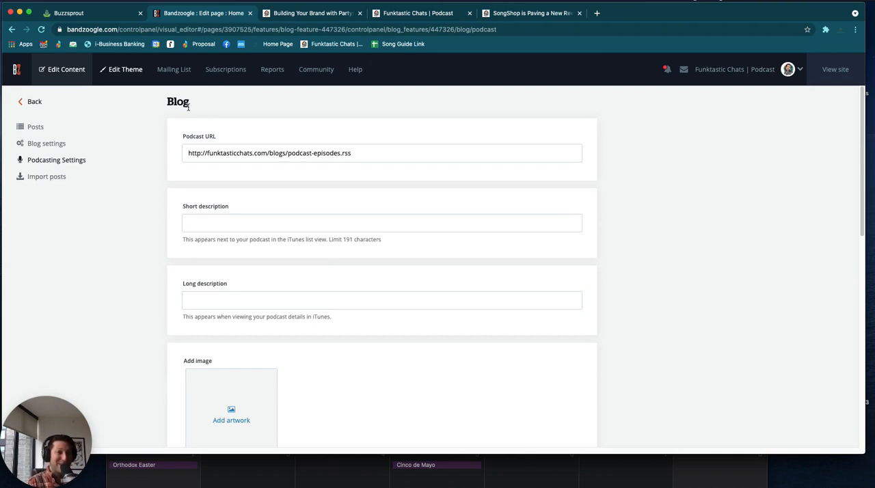
pyautogui.moveTo(298, 45)
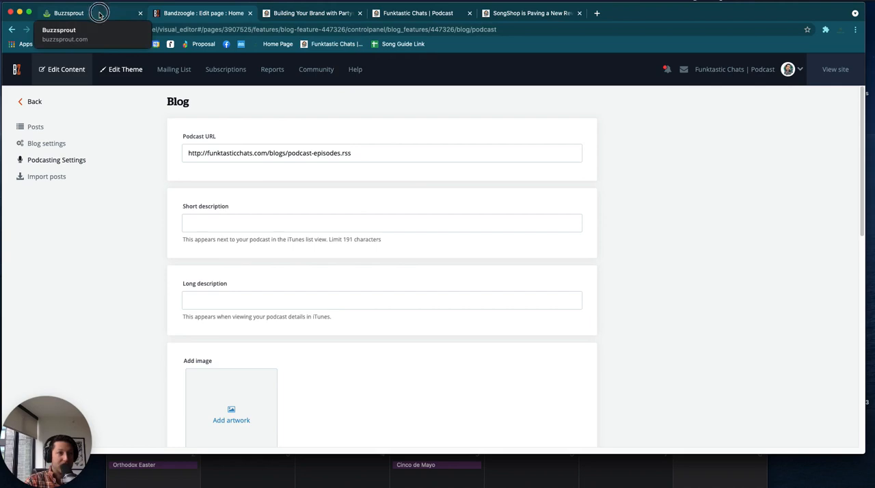
# Copy the Buzzsprout embed code for the Julie Novack episode and return to the live site
pyautogui.click(68, 13)
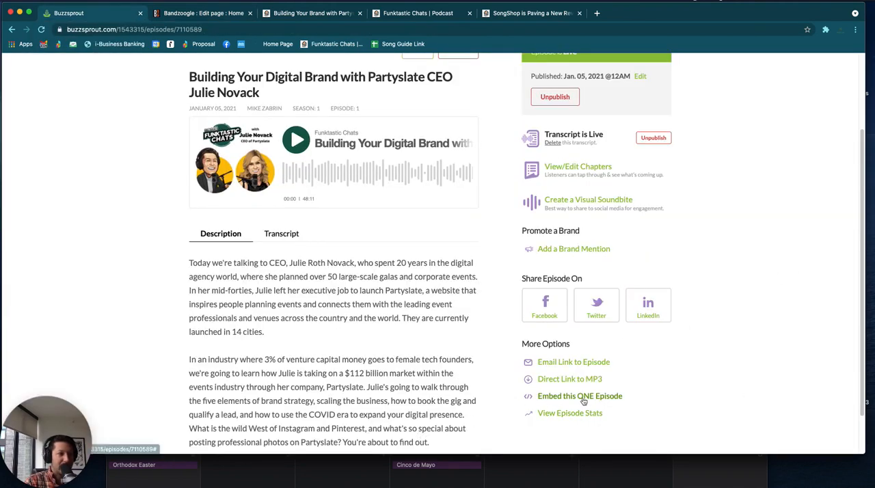
pyautogui.click(580, 397)
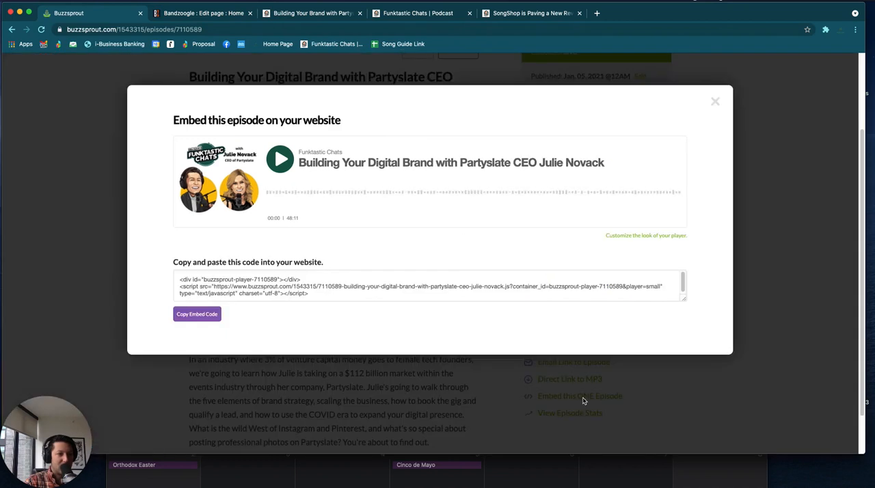
pyautogui.click(197, 314)
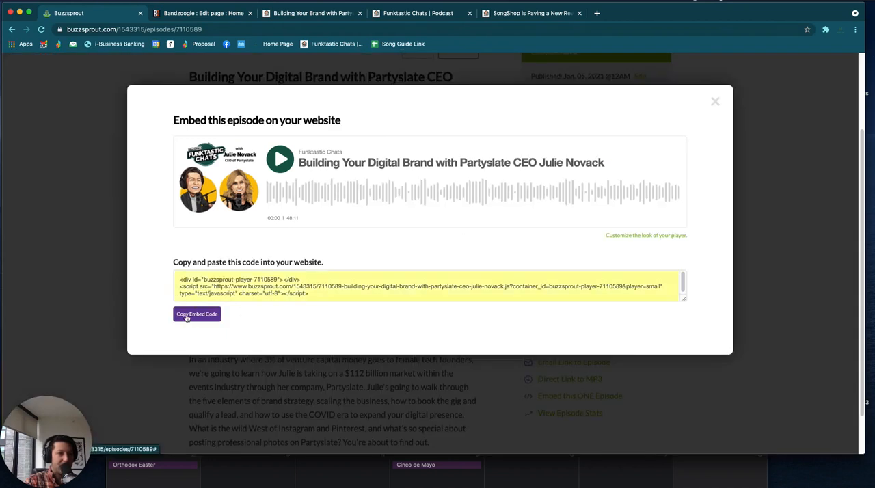
pyautogui.click(197, 314)
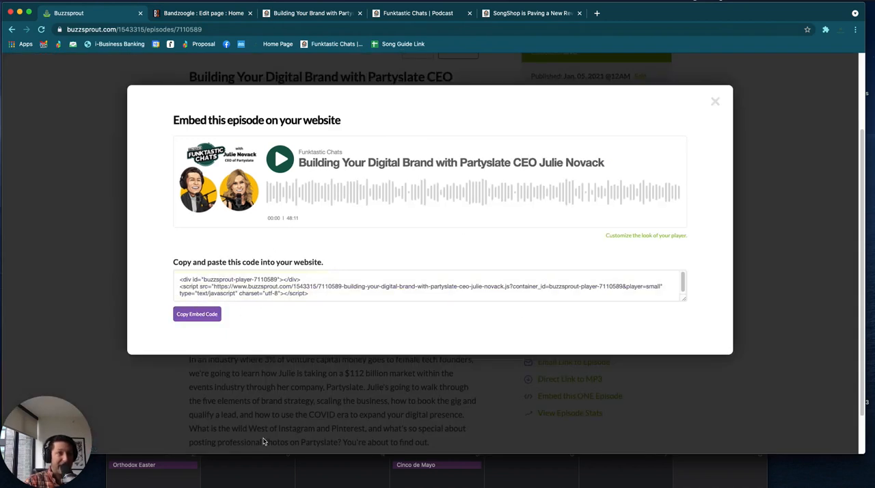
pyautogui.click(419, 14)
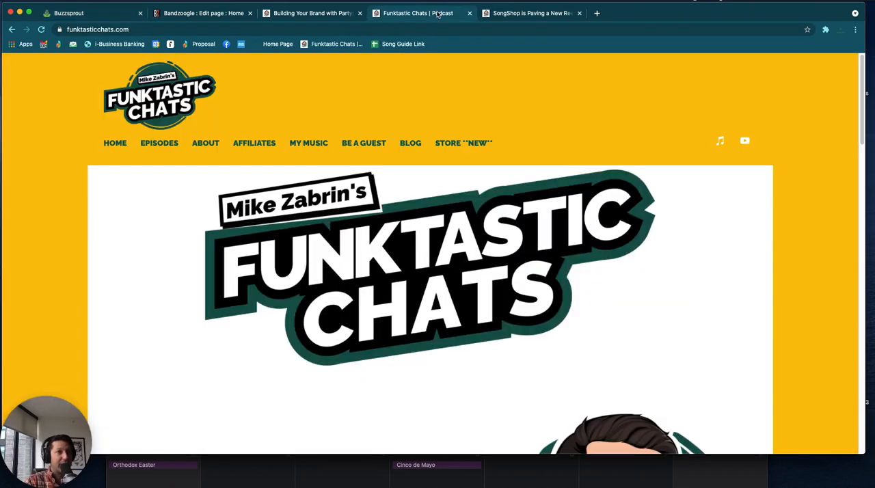
# Go from the home page's latest episodes section to the live Episodes blog page
pyautogui.scroll(-3)
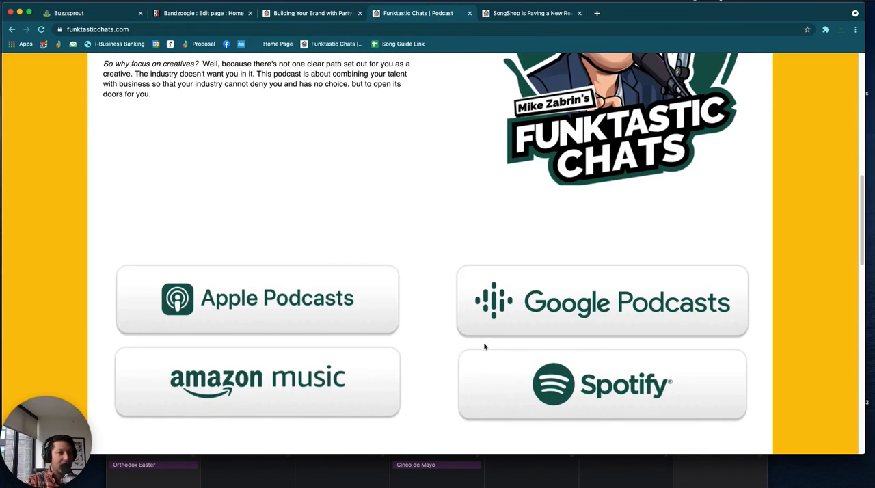
pyautogui.scroll(-3)
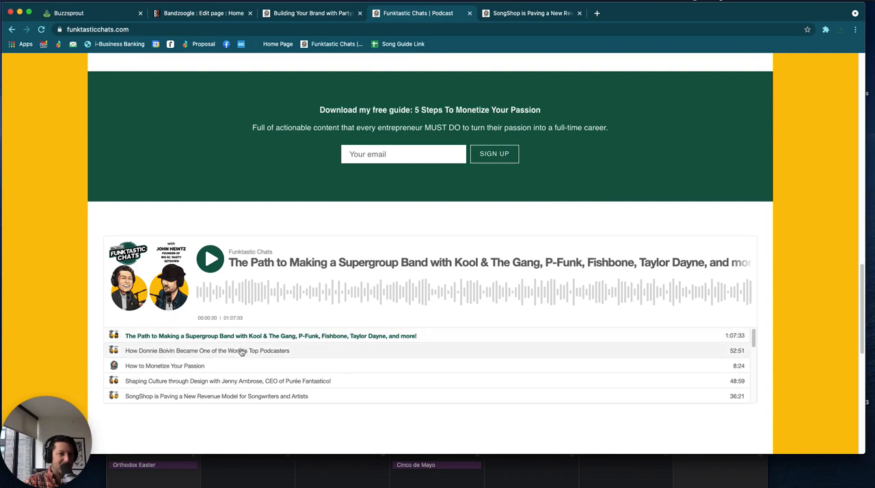
pyautogui.moveTo(342, 419)
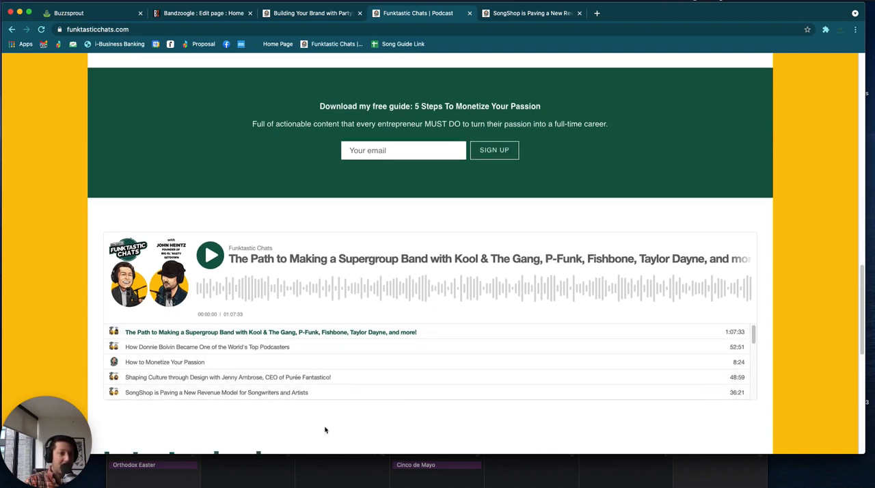
pyautogui.scroll(-3)
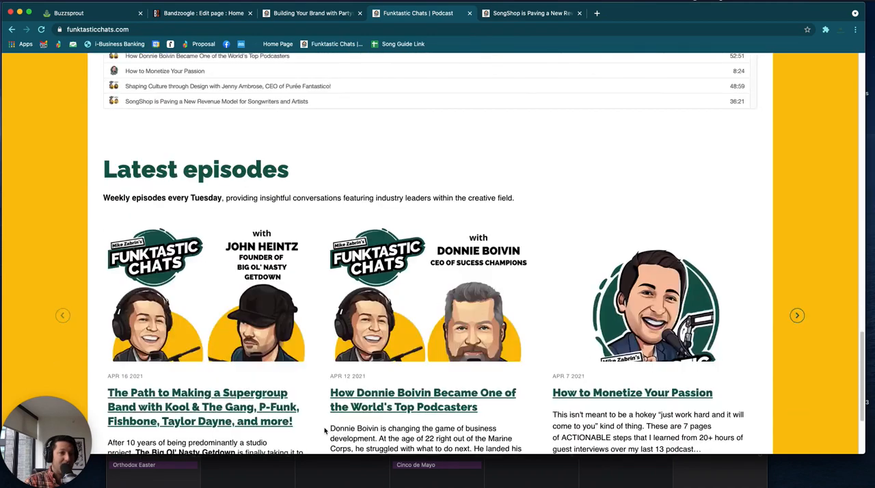
pyautogui.scroll(-3)
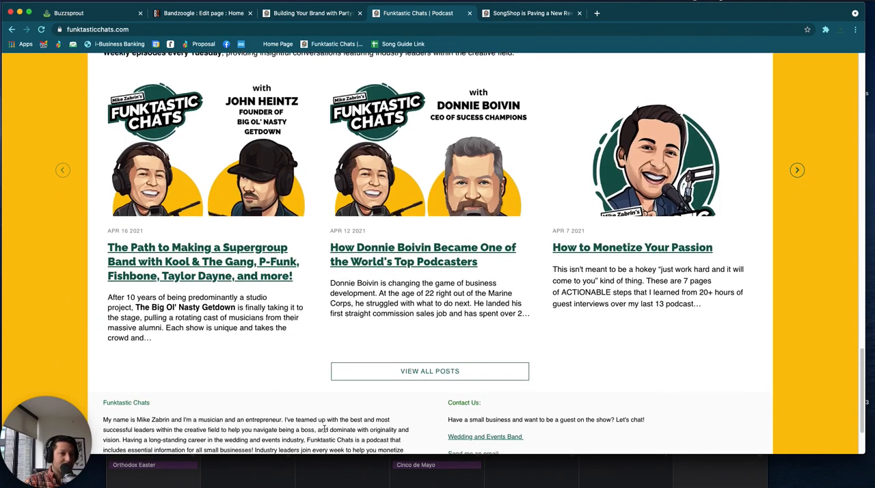
pyautogui.scroll(-3)
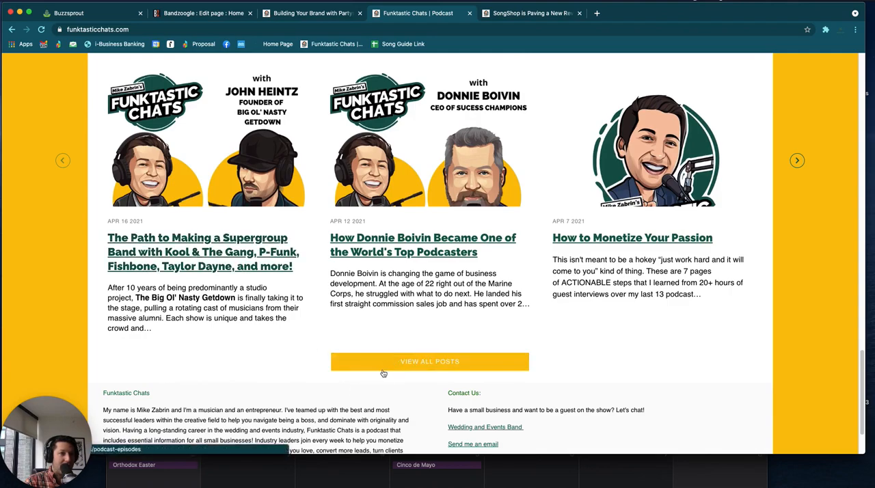
pyautogui.click(430, 361)
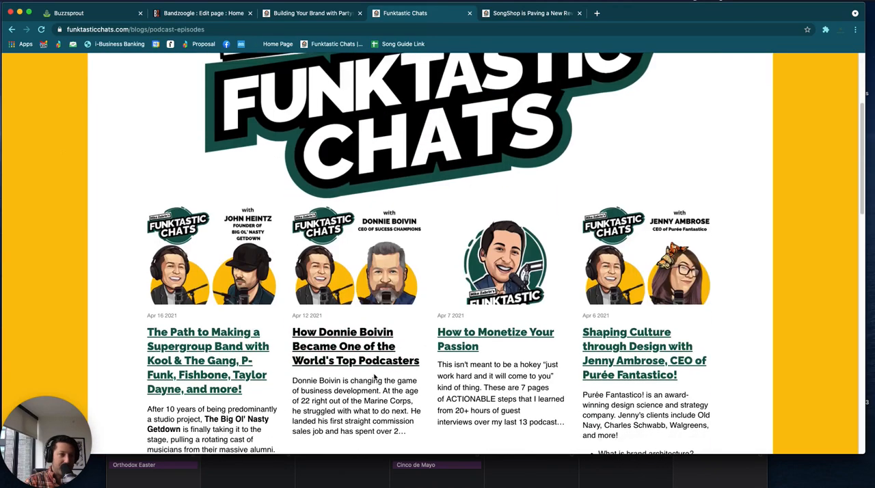
pyautogui.scroll(-3)
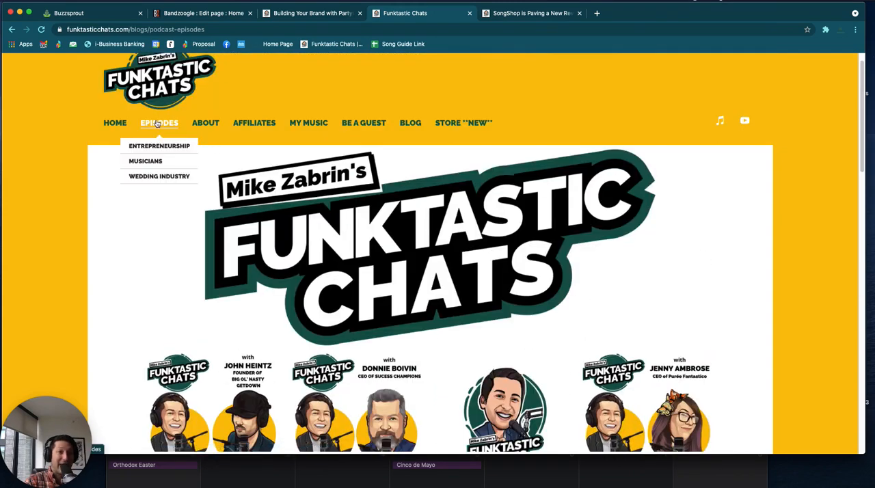
pyautogui.moveTo(155, 124)
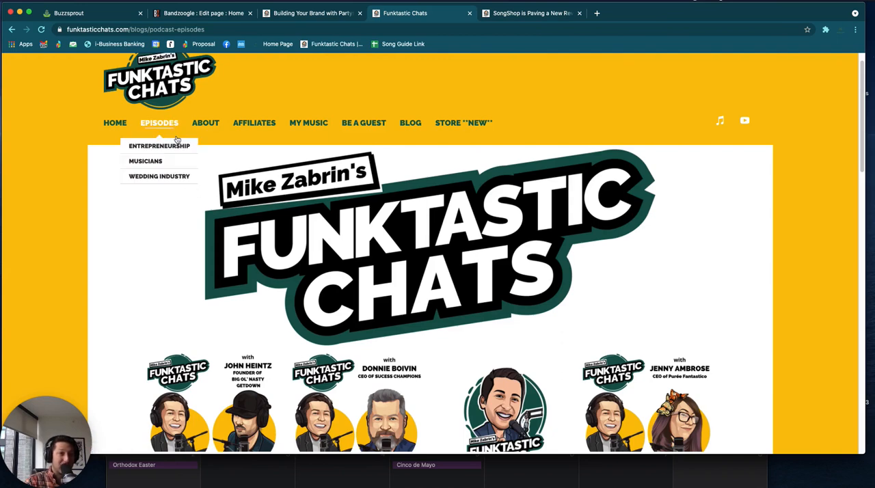
pyautogui.moveTo(211, 22)
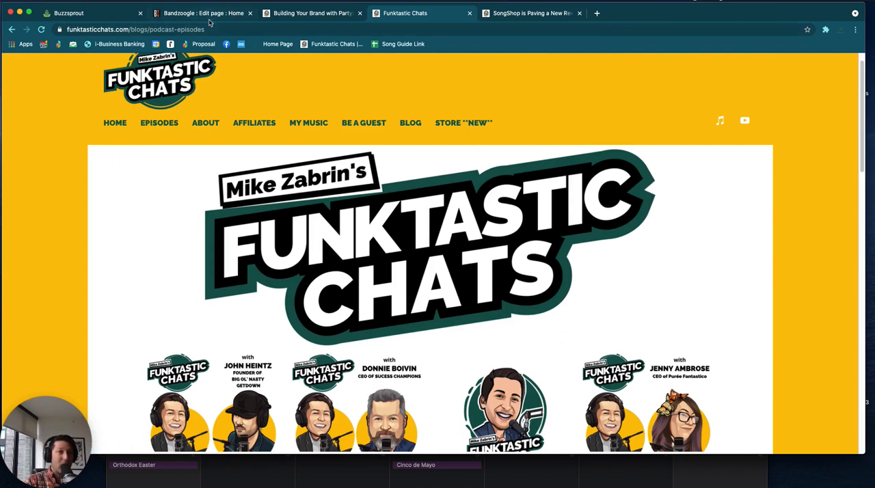
# Review the Supergroup Band post's Musicians category, podcast and publish settings, then return to the live episodes page
pyautogui.click(198, 12)
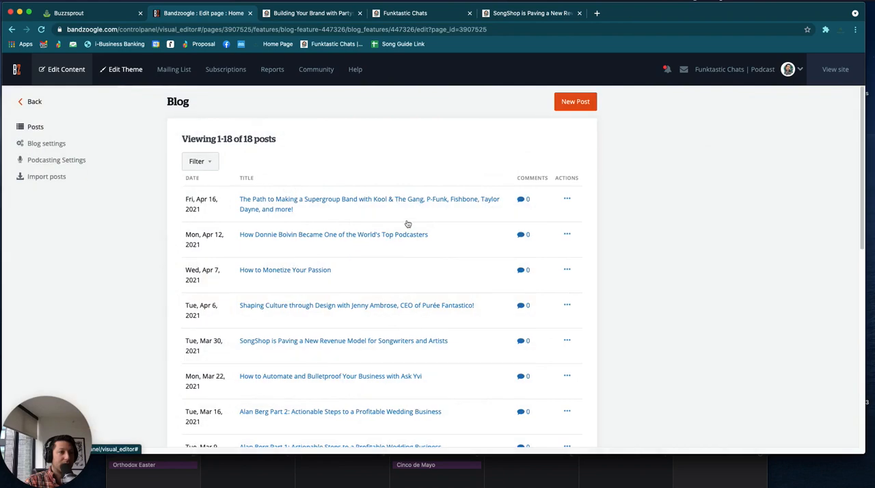
pyautogui.moveTo(314, 204)
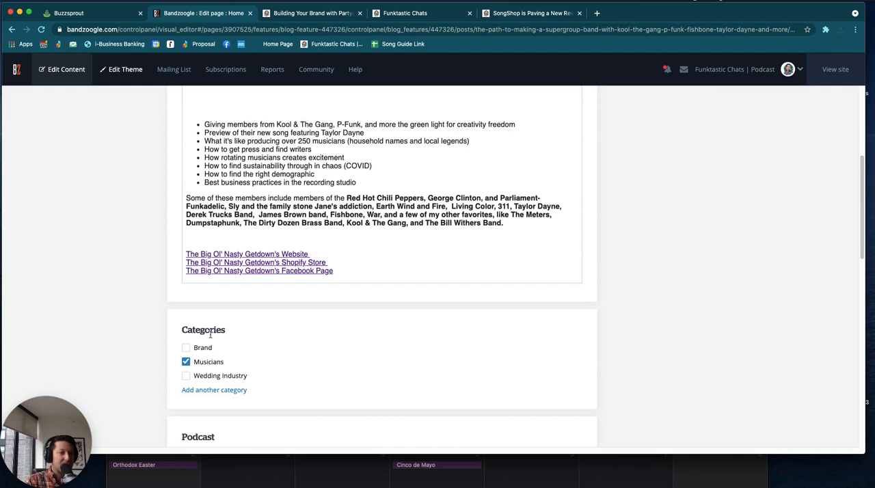
pyautogui.moveTo(243, 373)
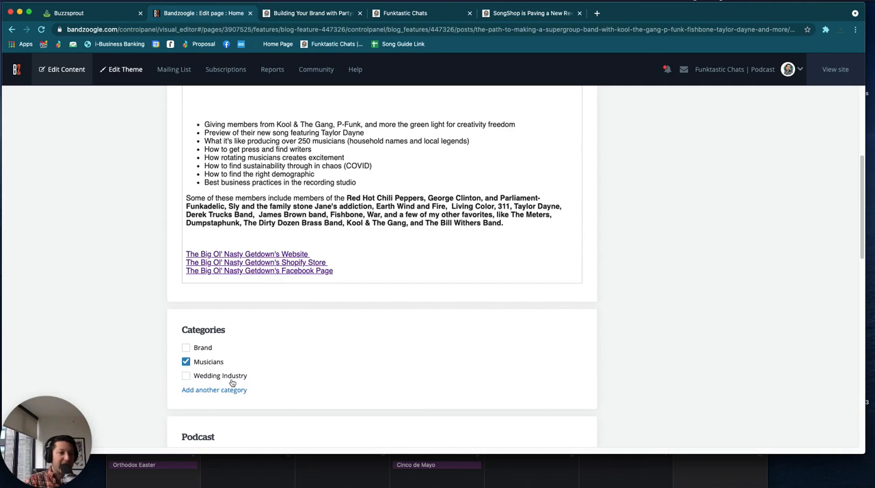
pyautogui.click(214, 389)
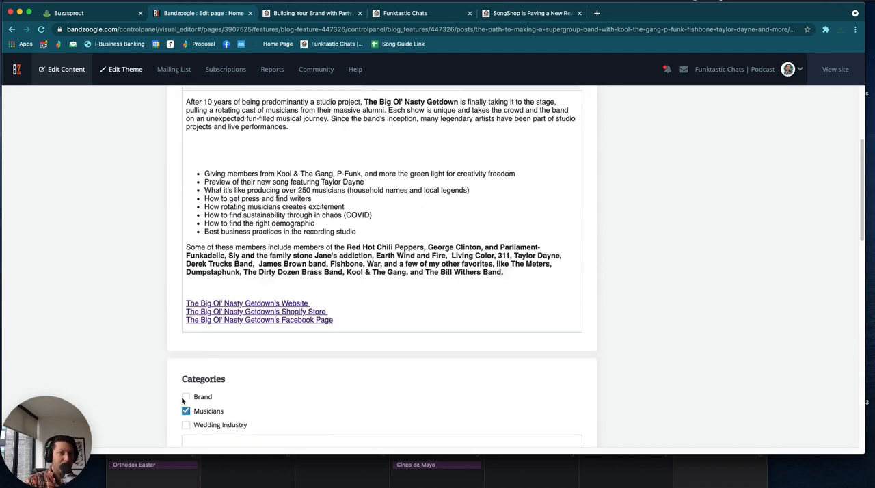
pyautogui.scroll(-3)
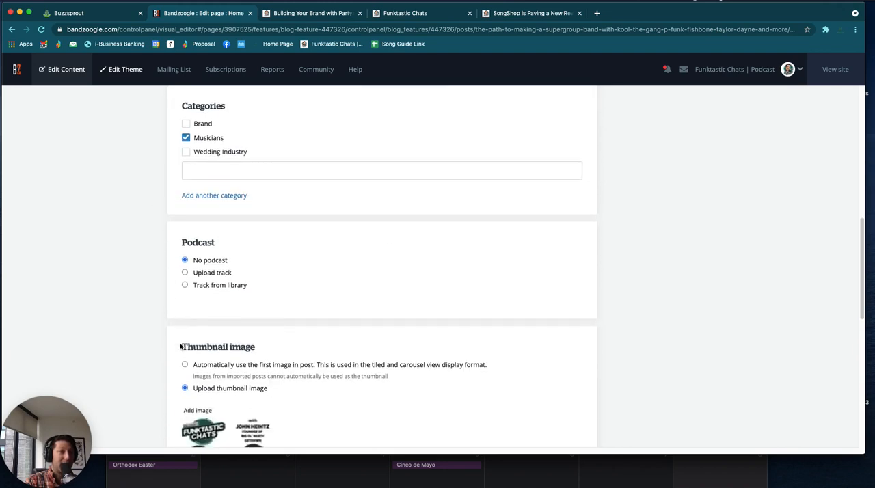
pyautogui.scroll(-3)
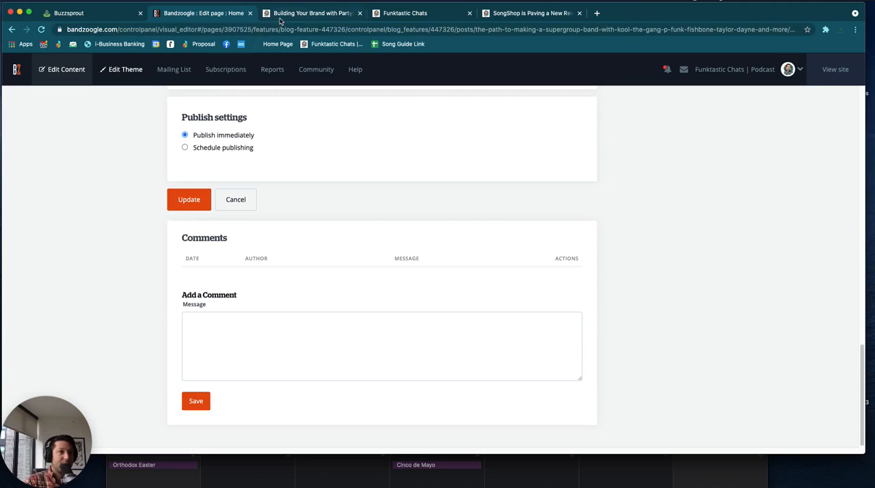
pyautogui.click(312, 13)
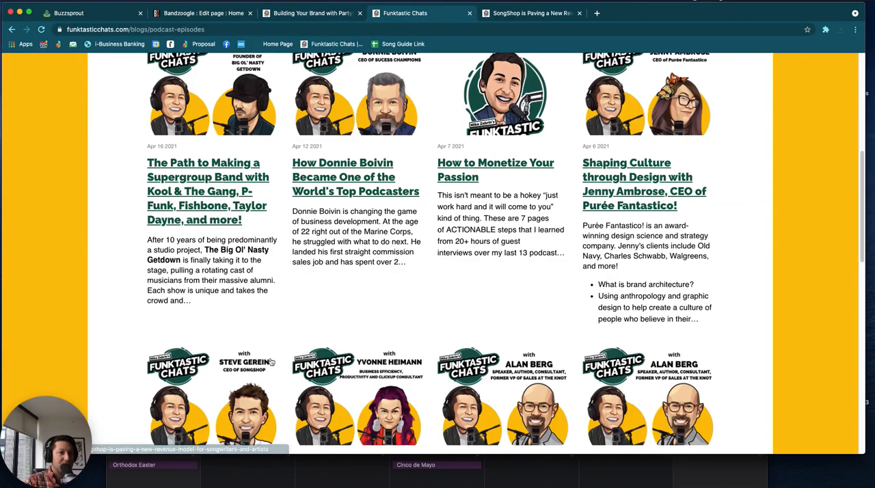
# View the SongShop episode post's player, show notes and Musicians category link on the live site
pyautogui.scroll(-3)
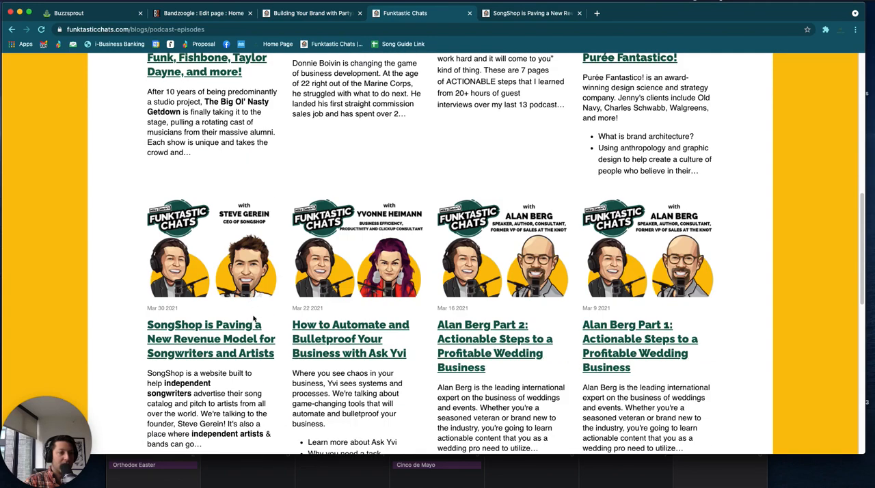
pyautogui.click(211, 339)
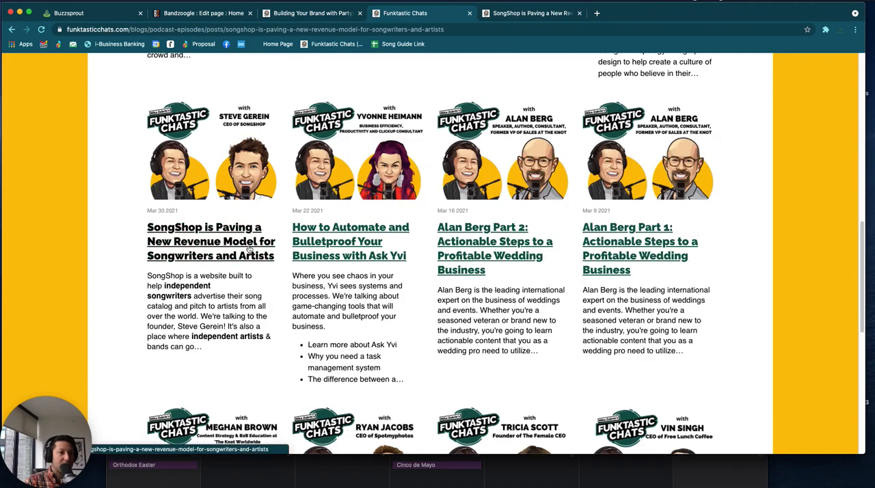
pyautogui.click(210, 241)
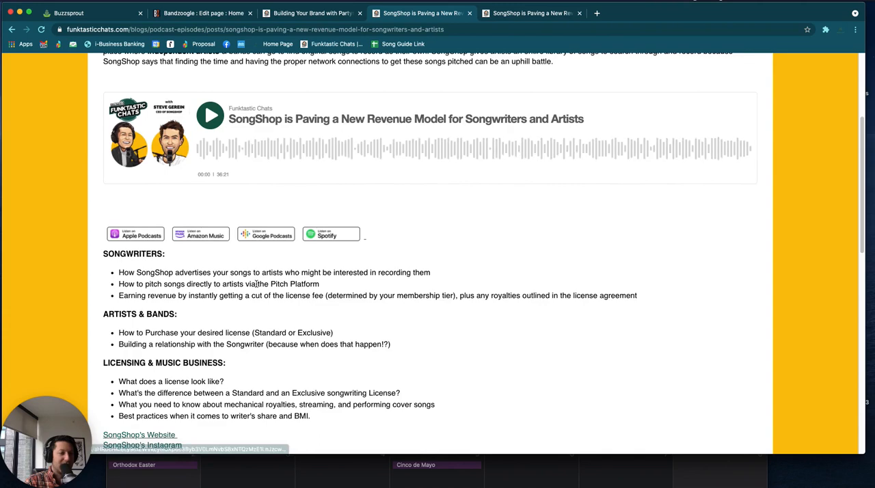
pyautogui.scroll(-3)
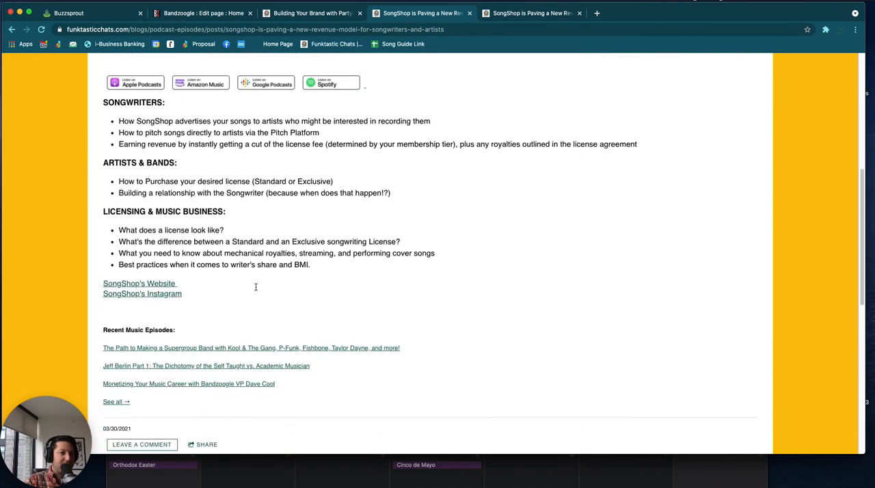
pyautogui.scroll(-3)
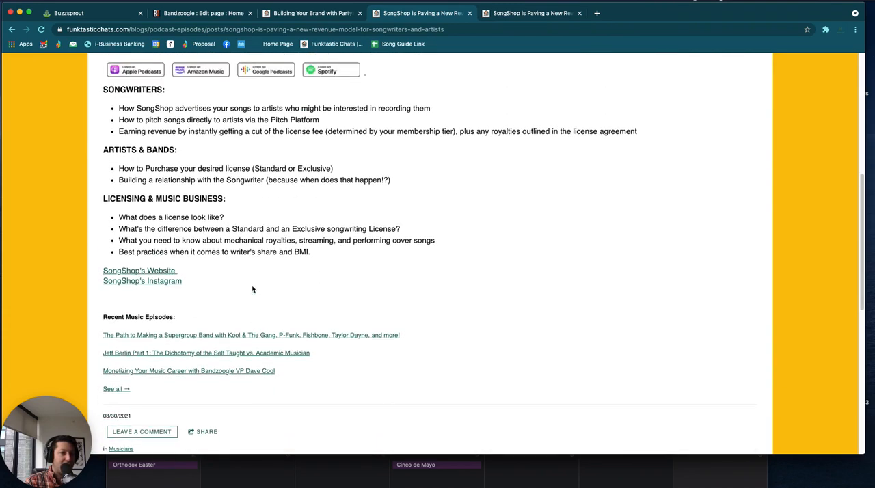
pyautogui.scroll(-3)
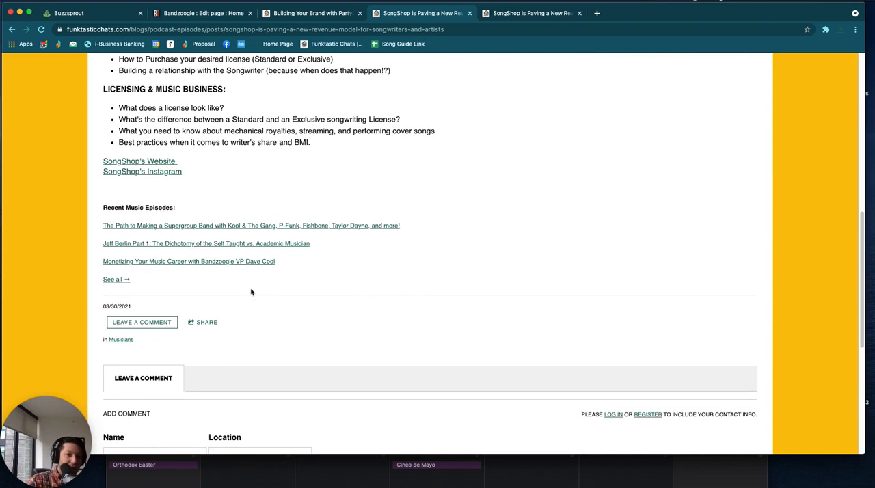
pyautogui.moveTo(120, 339)
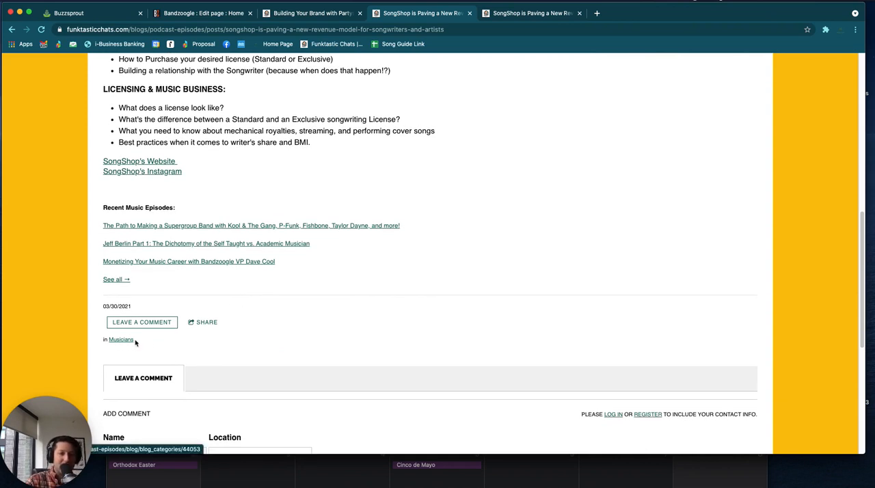
pyautogui.click(120, 339)
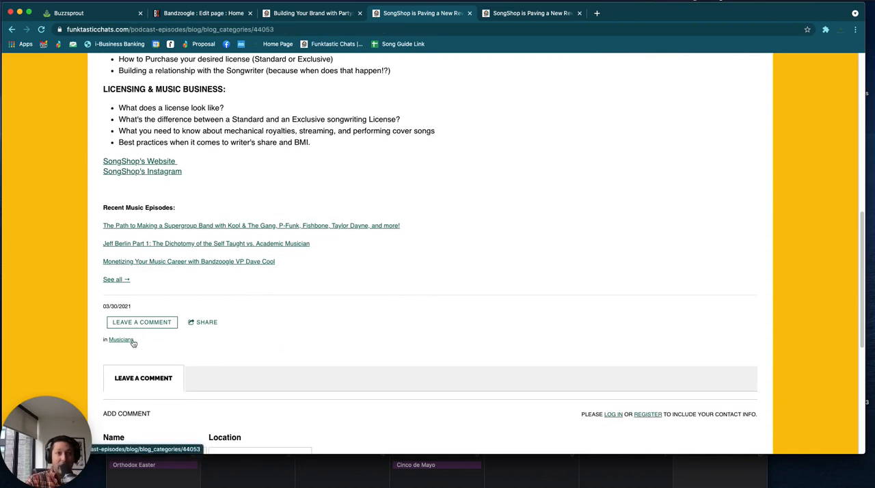
# Browse the Musicians and Wedding Industry categories and open the Building Your Brand with Partyslate post
pyautogui.click(120, 340)
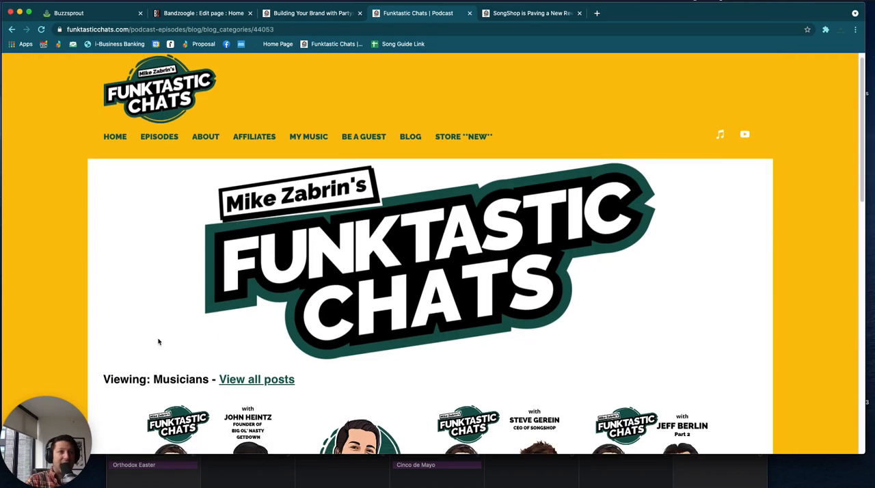
pyautogui.scroll(-3)
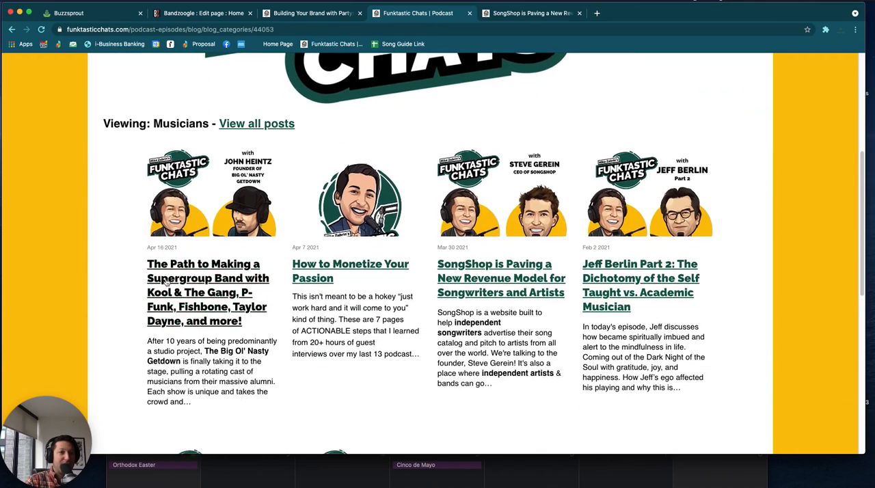
pyautogui.scroll(-3)
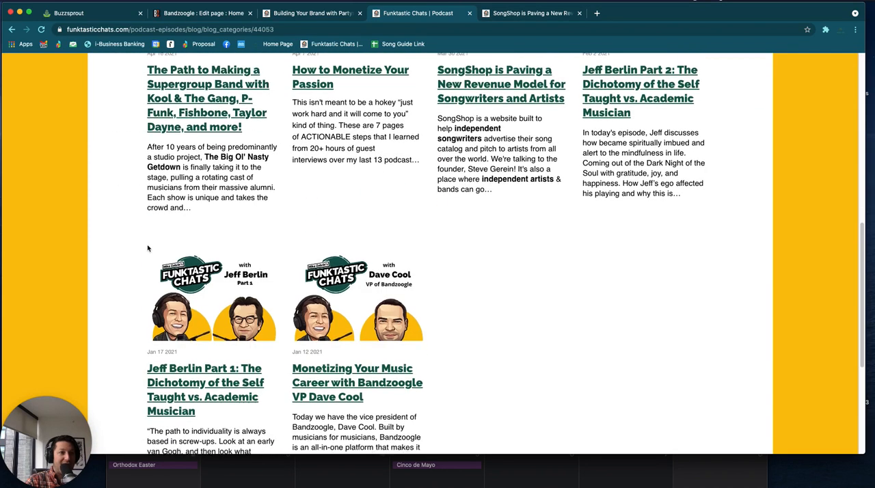
pyautogui.rightClick(110, 30)
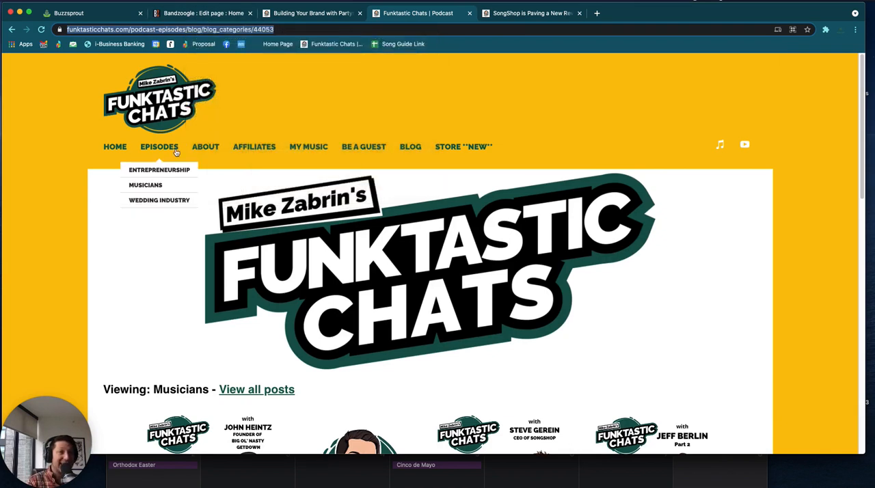
pyautogui.moveTo(158, 200)
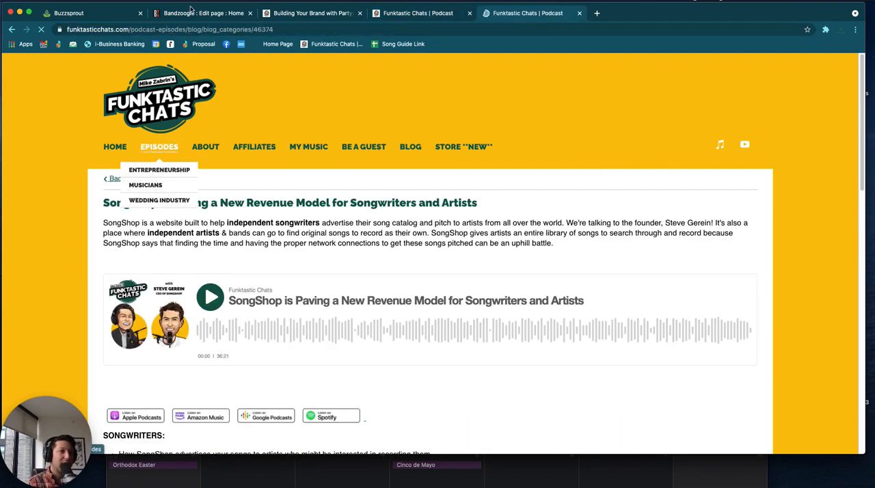
pyautogui.click(159, 199)
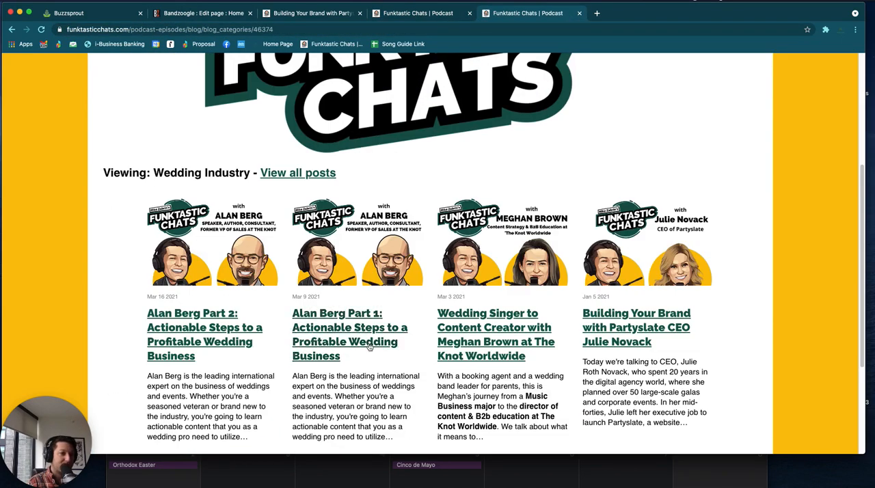
pyautogui.scroll(-3)
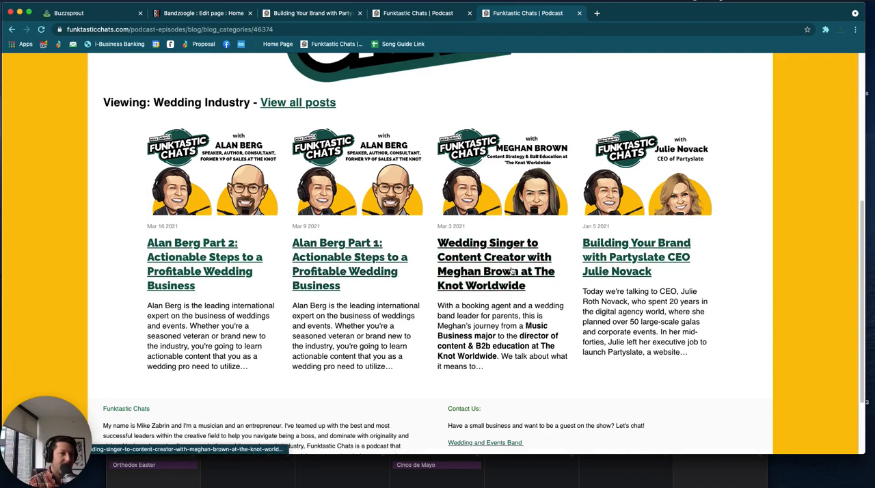
pyautogui.click(636, 257)
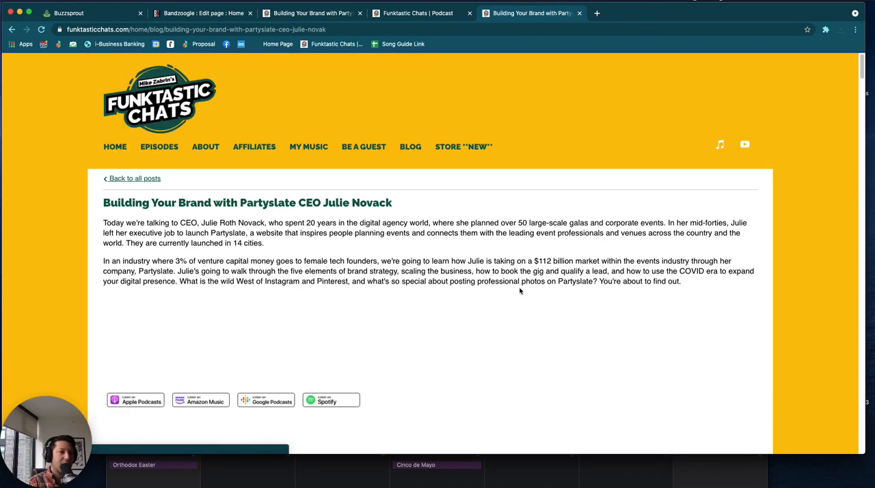
# Scroll through the Partyslate post's transcript and back to the platform logos under the Buzzsprout player
pyautogui.scroll(-3)
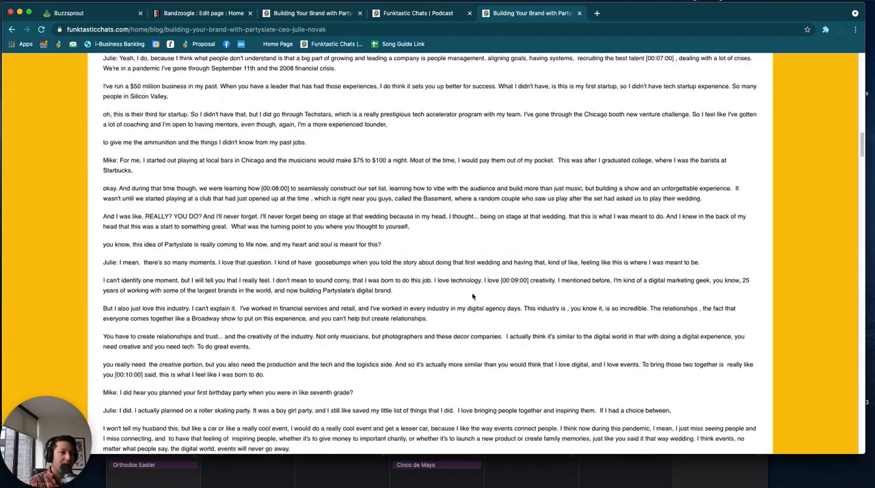
pyautogui.scroll(-3)
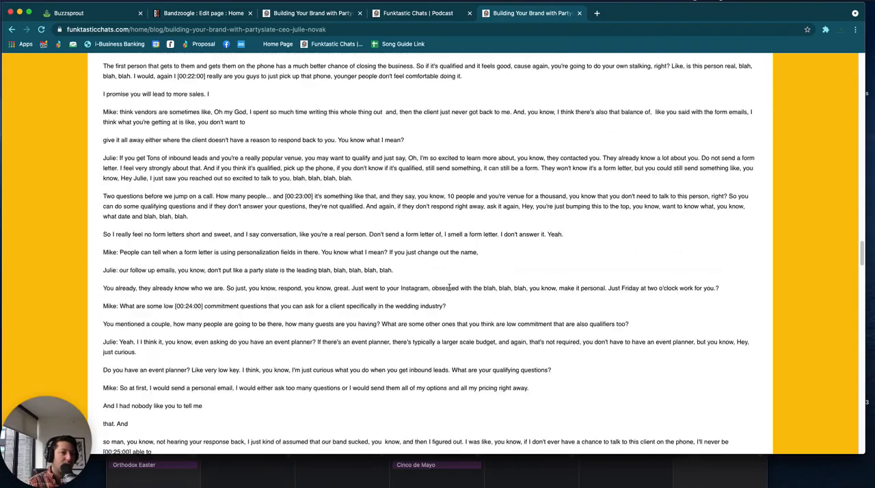
pyautogui.scroll(-3)
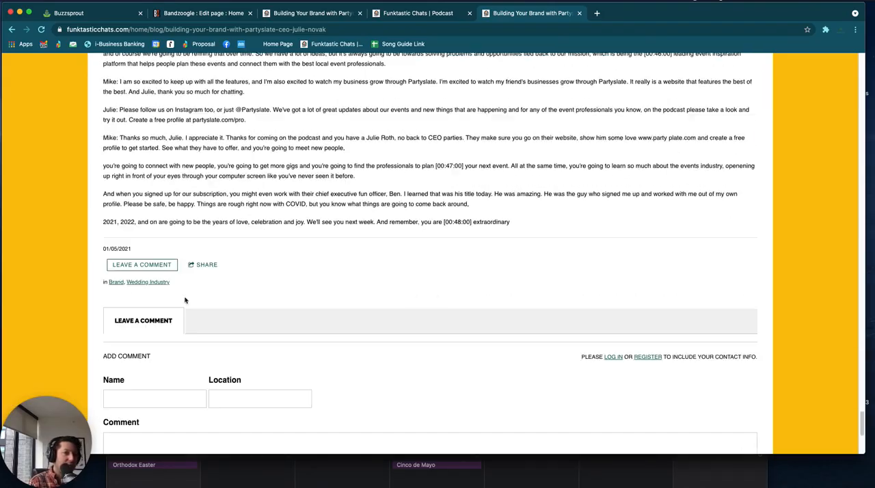
pyautogui.scroll(3)
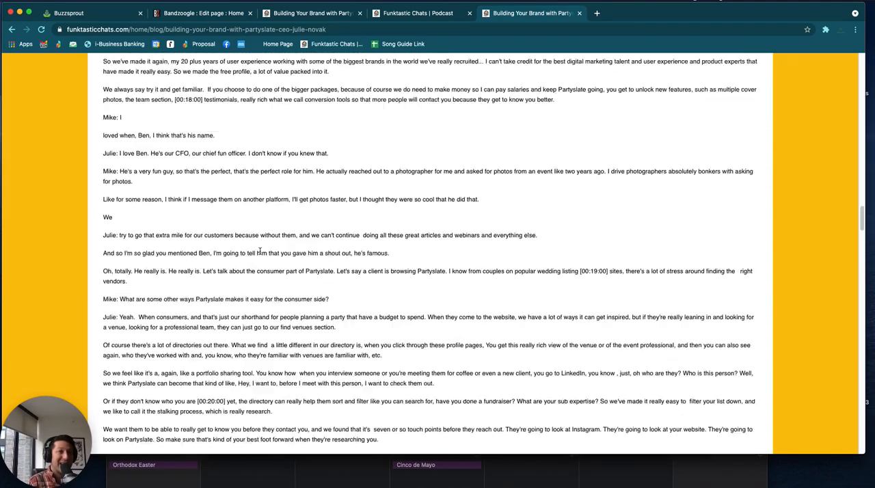
pyautogui.scroll(3)
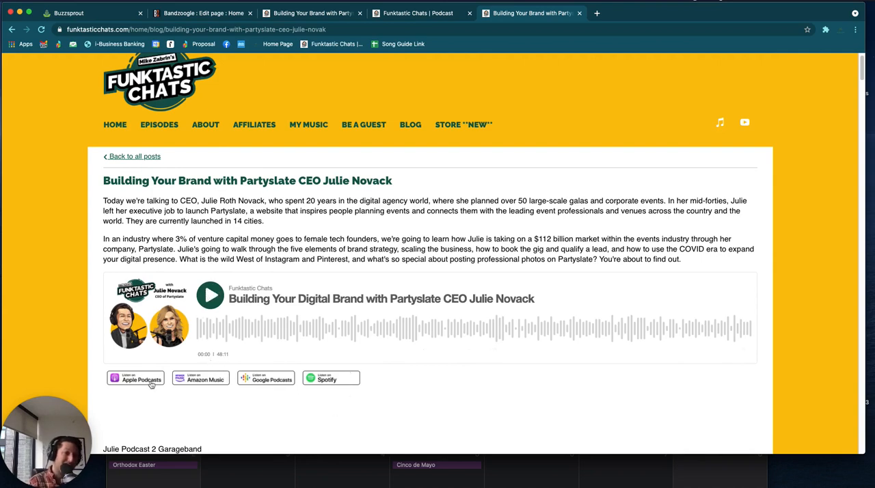
pyautogui.scroll(-3)
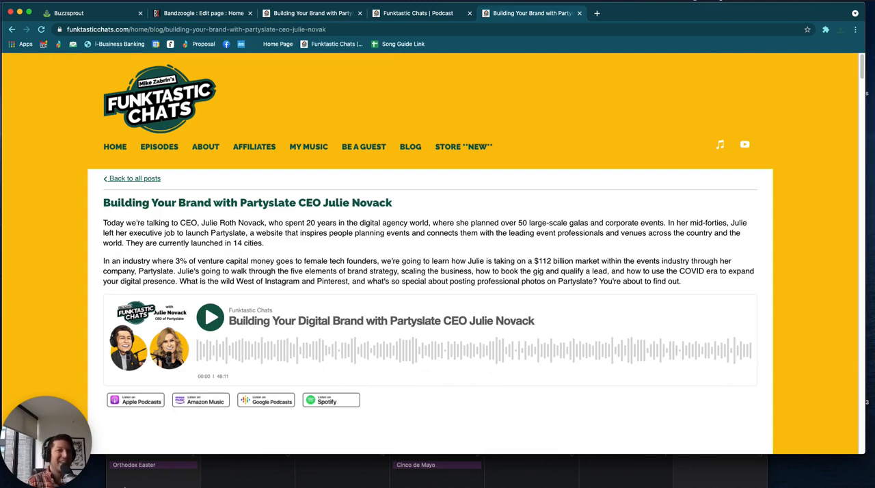
pyautogui.scroll(-3)
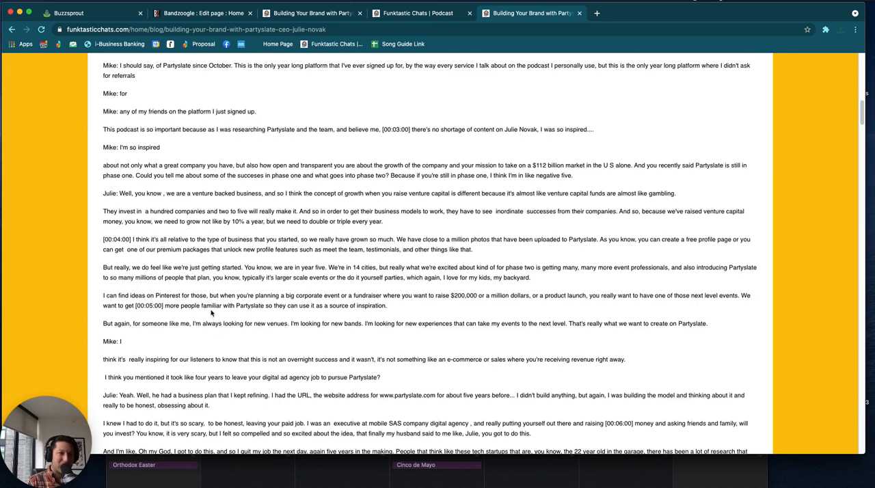
pyautogui.moveTo(235, 344)
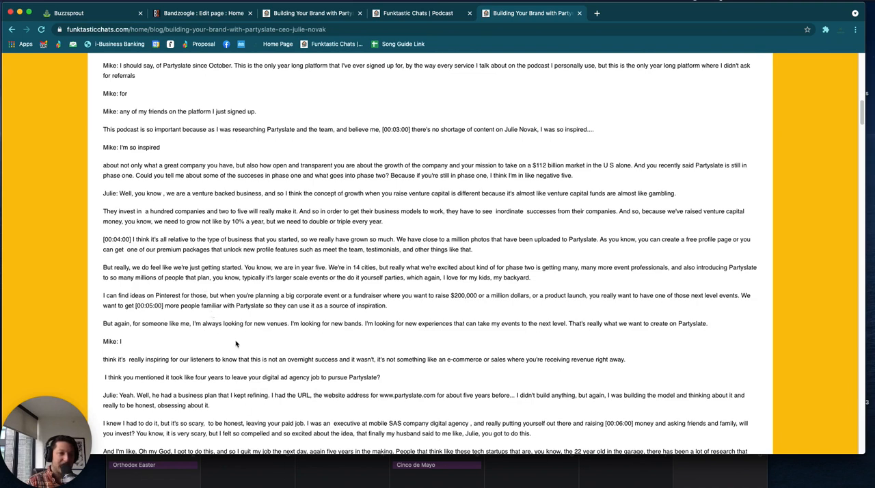
pyautogui.moveTo(305, 412)
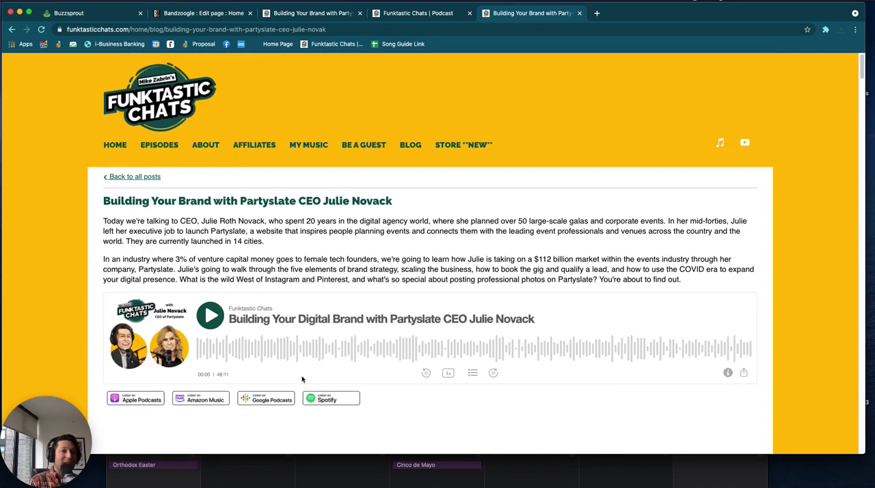
# Return to the Episodes page and reopen the SongShop episode post
pyautogui.click(159, 144)
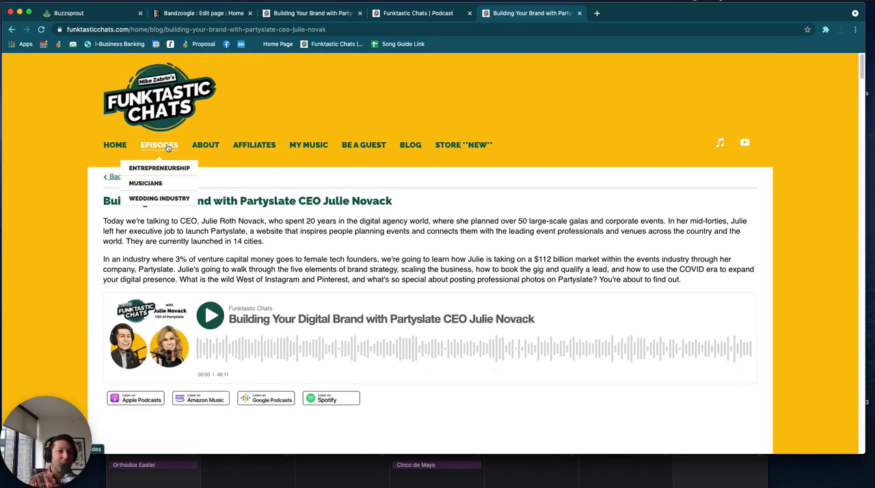
pyautogui.click(159, 145)
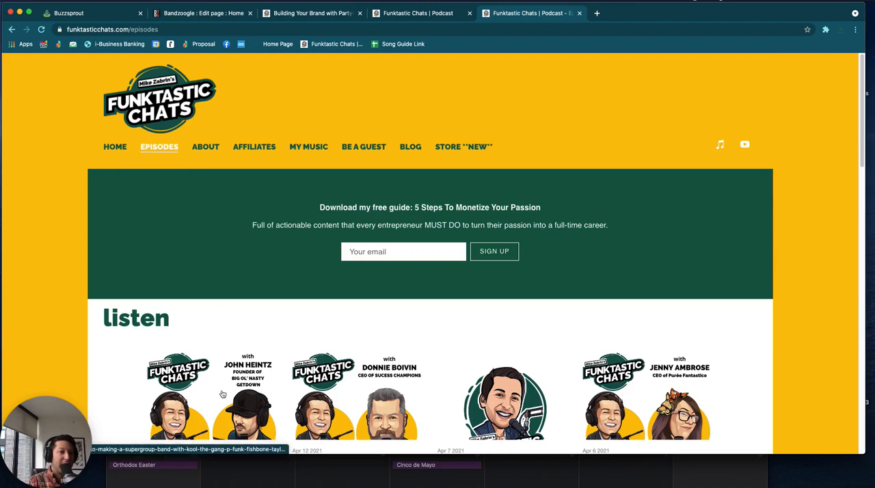
pyautogui.scroll(-3)
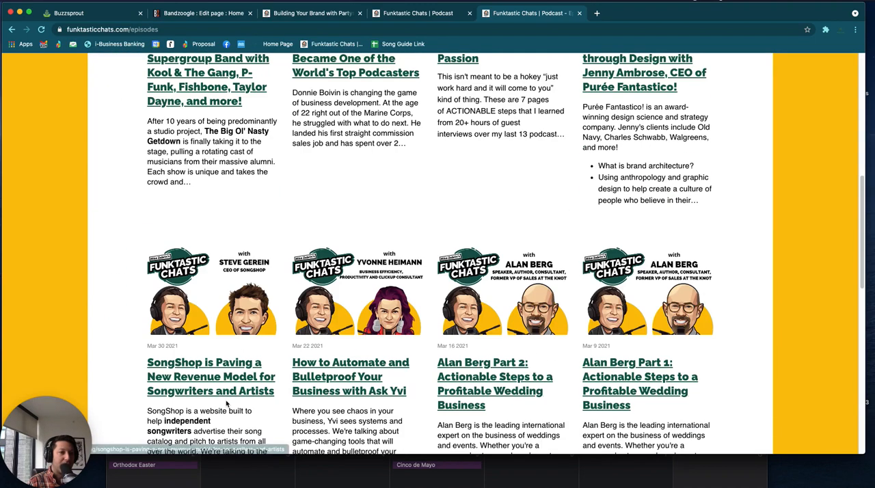
pyautogui.scroll(-3)
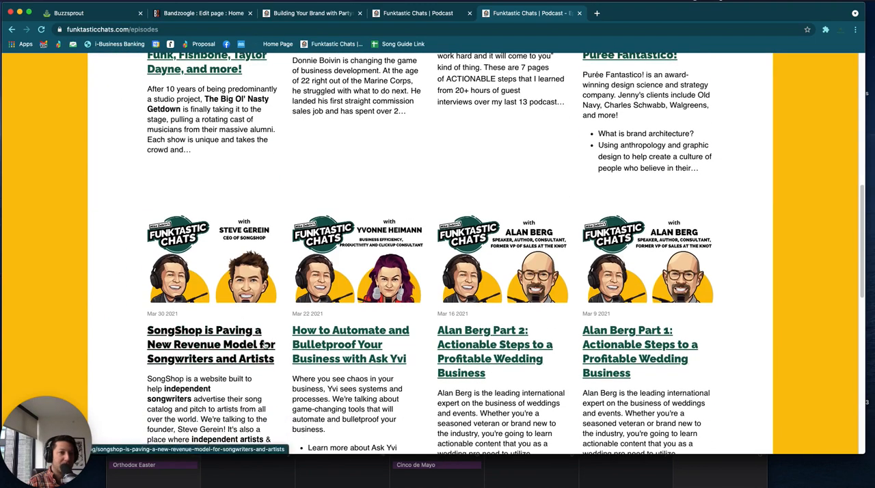
pyautogui.click(211, 345)
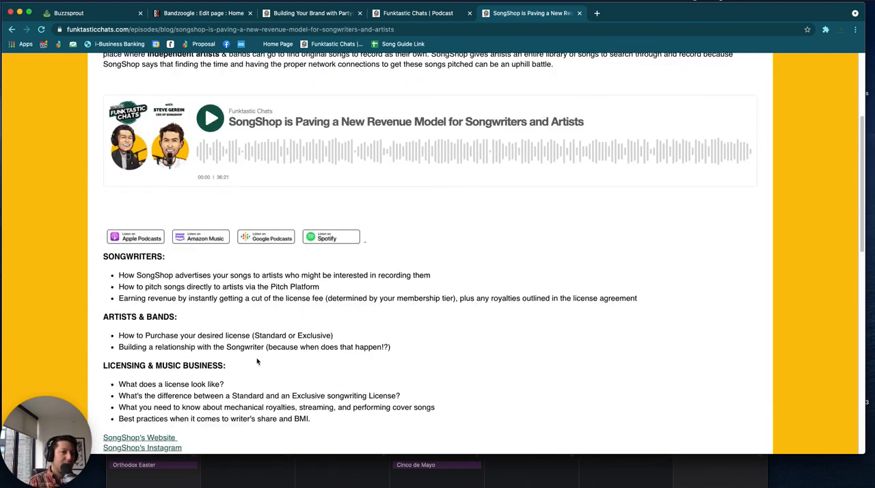
# Review the SongShop post's logo links, recent episodes and Musicians category, then go to the Donnie Boivin post
pyautogui.scroll(-3)
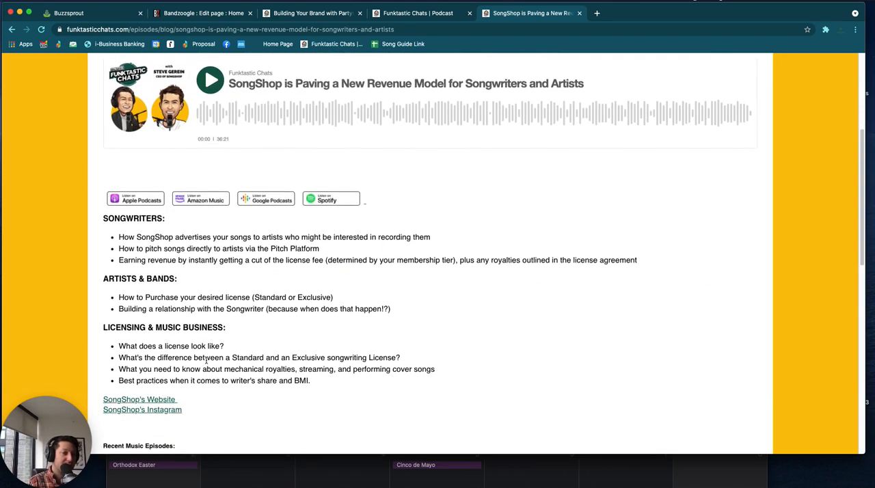
pyautogui.scroll(-3)
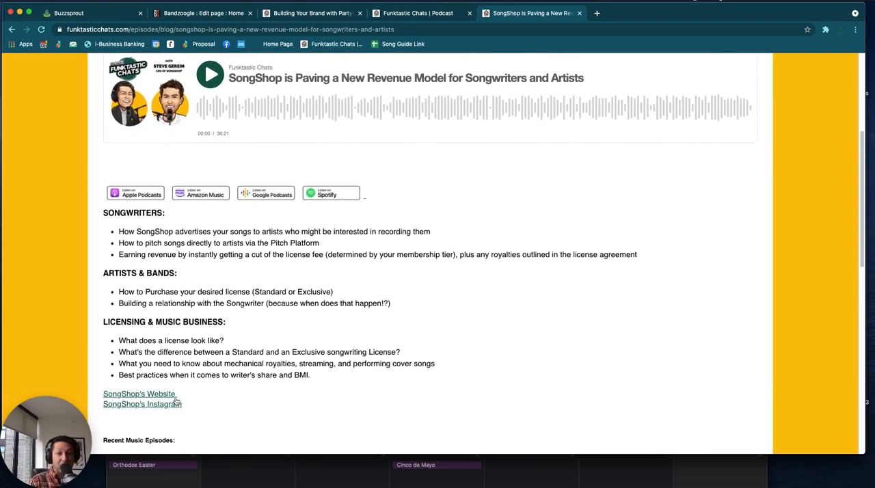
pyautogui.scroll(-3)
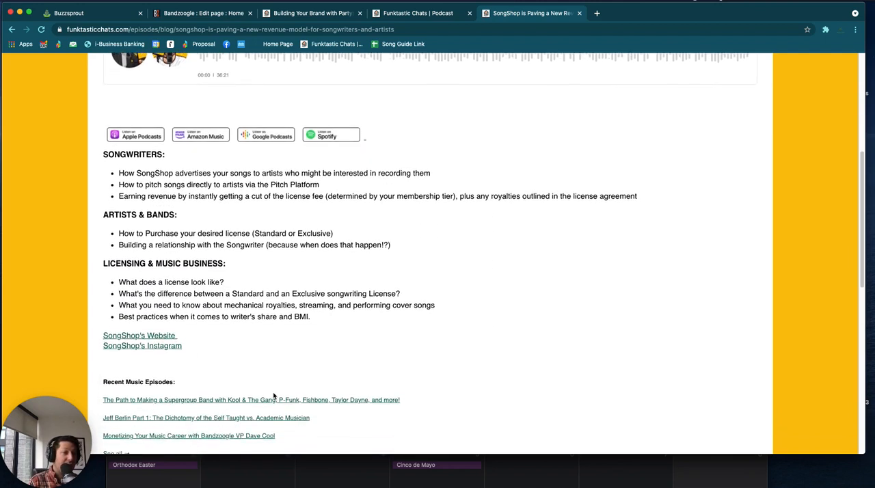
pyautogui.scroll(-3)
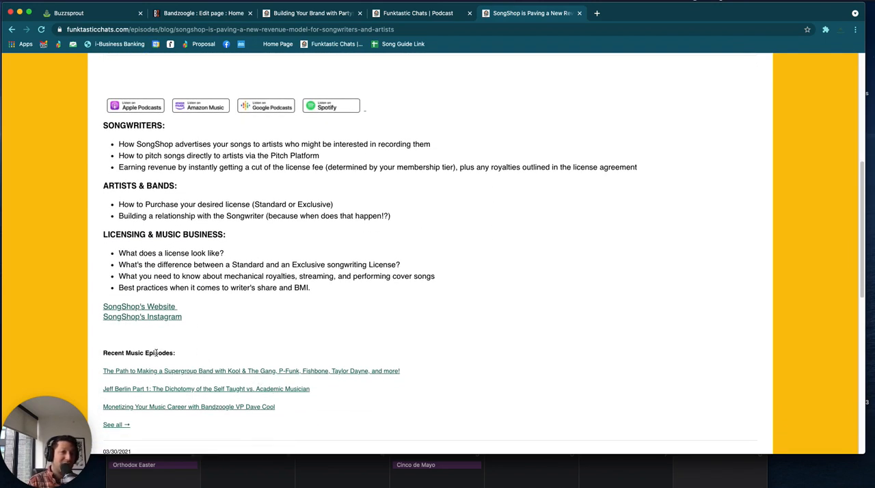
pyautogui.moveTo(185, 420)
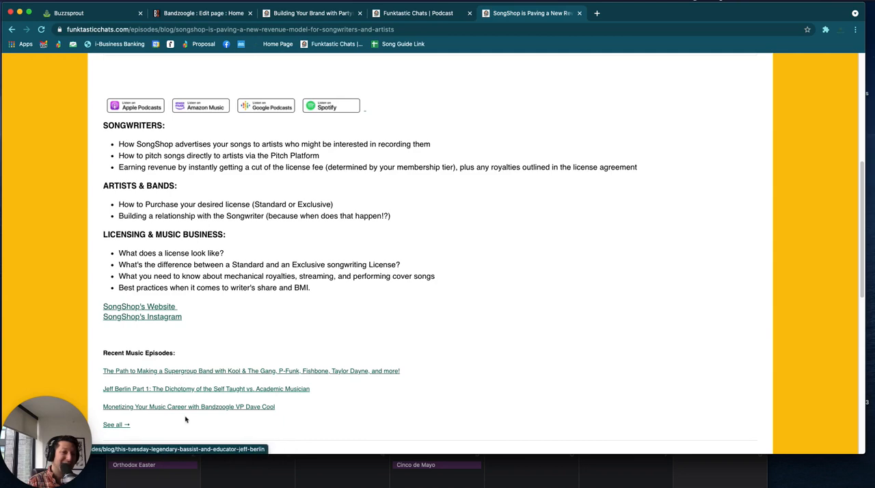
pyautogui.moveTo(178, 388)
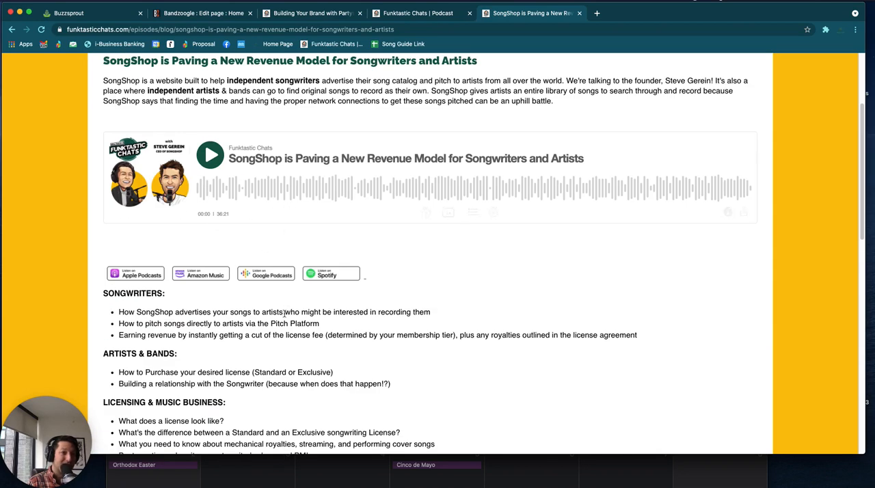
pyautogui.scroll(-3)
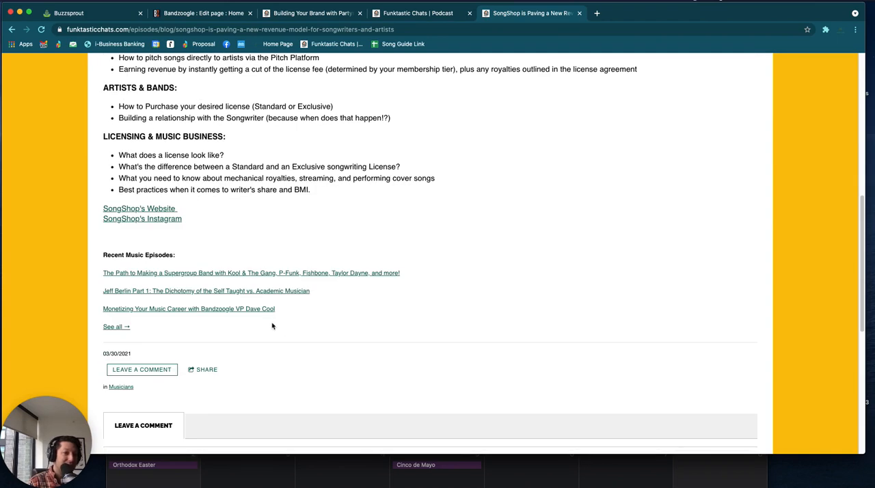
pyautogui.scroll(-3)
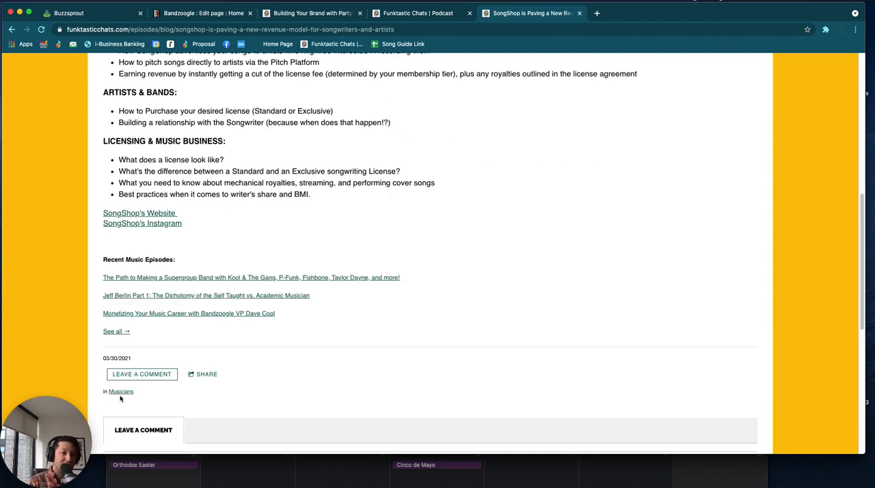
pyautogui.scroll(3)
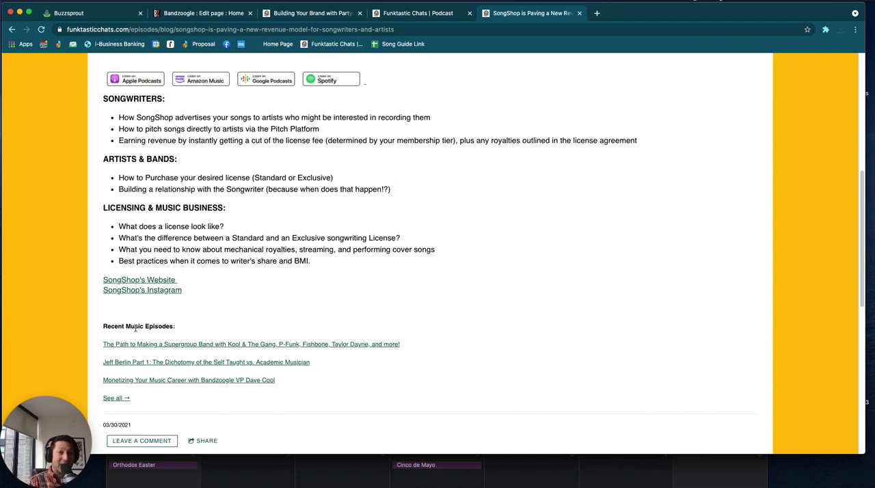
pyautogui.doubleClick(134, 326)
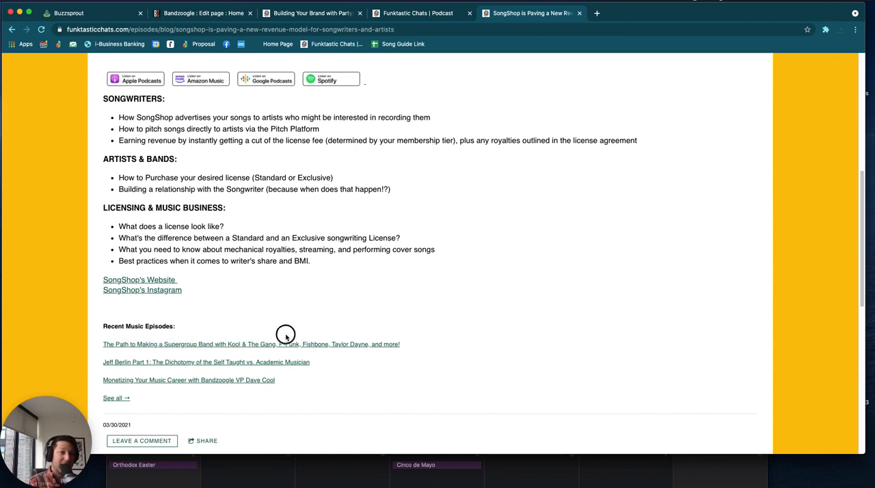
pyautogui.click(251, 345)
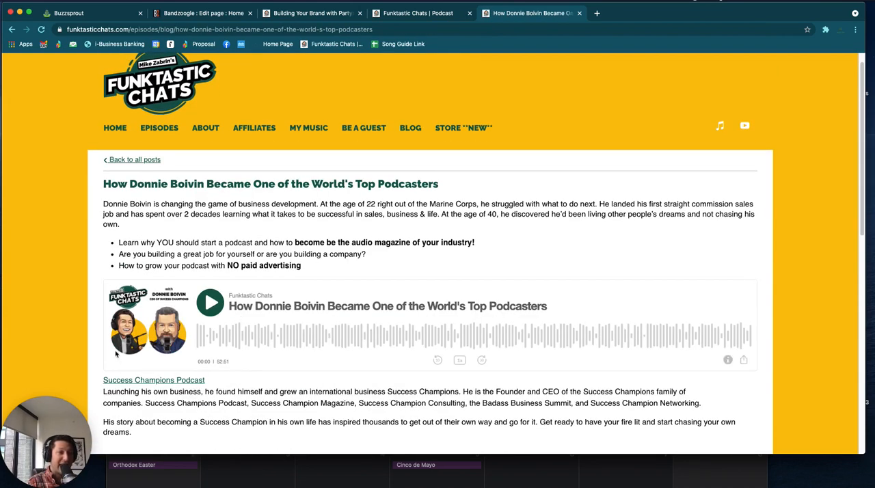
pyautogui.moveTo(380, 317)
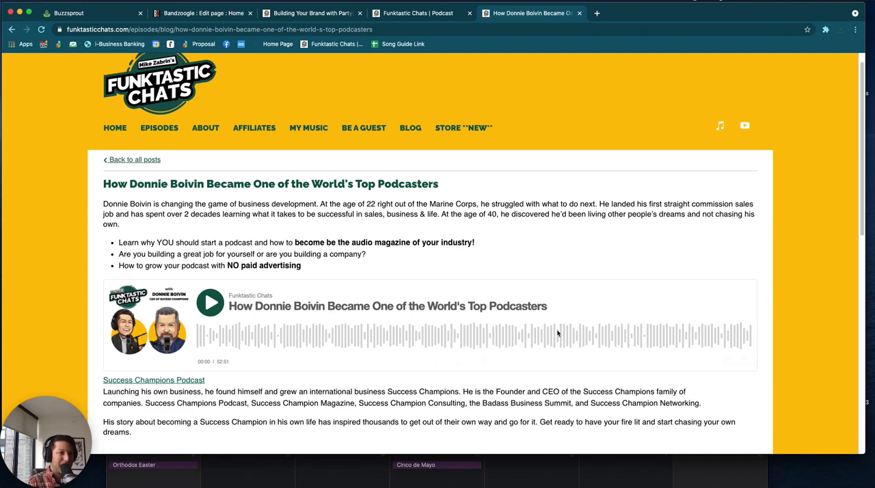
pyautogui.moveTo(265, 378)
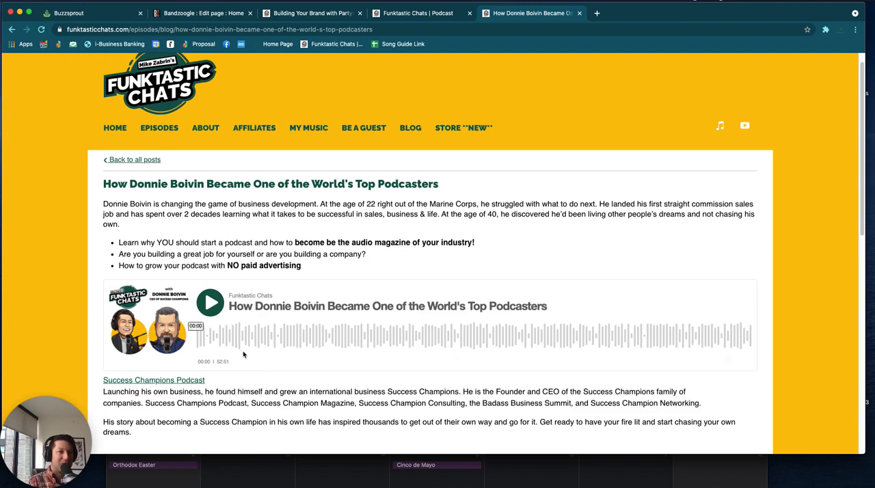
pyautogui.moveTo(217, 423)
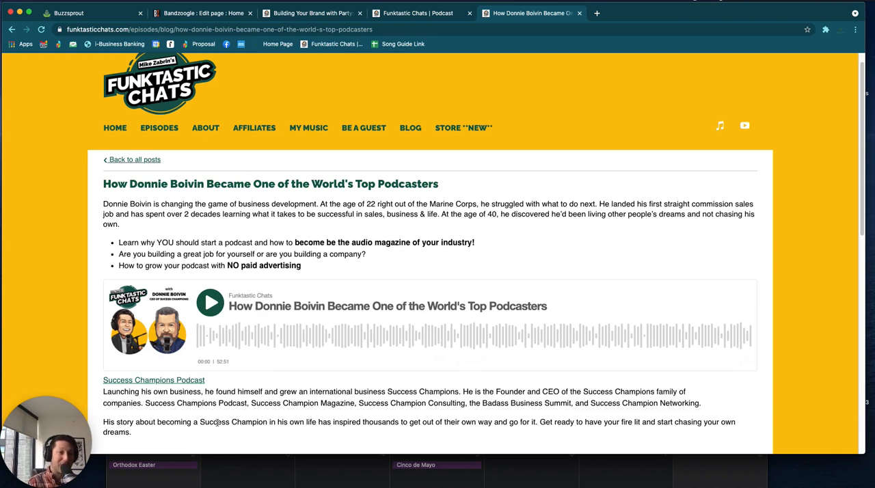
# Check below the Donnie Boivin post's player, which has no podcast platform logo links
pyautogui.scroll(-3)
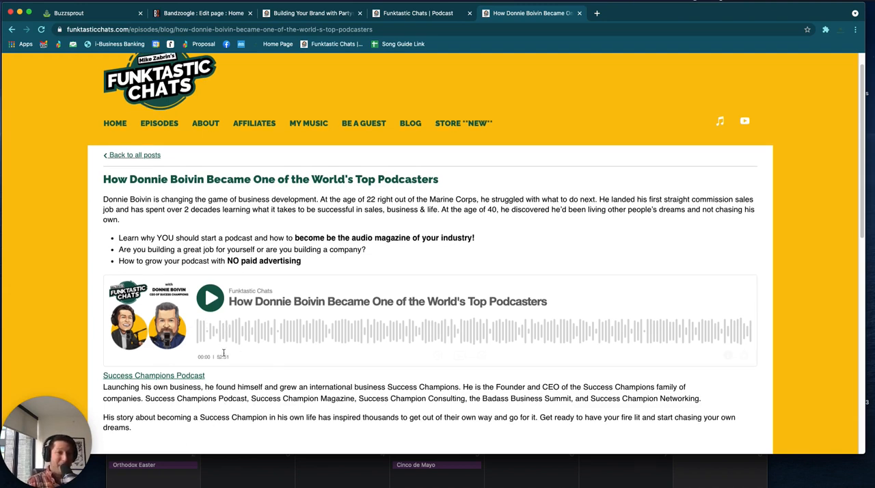
pyautogui.scroll(-3)
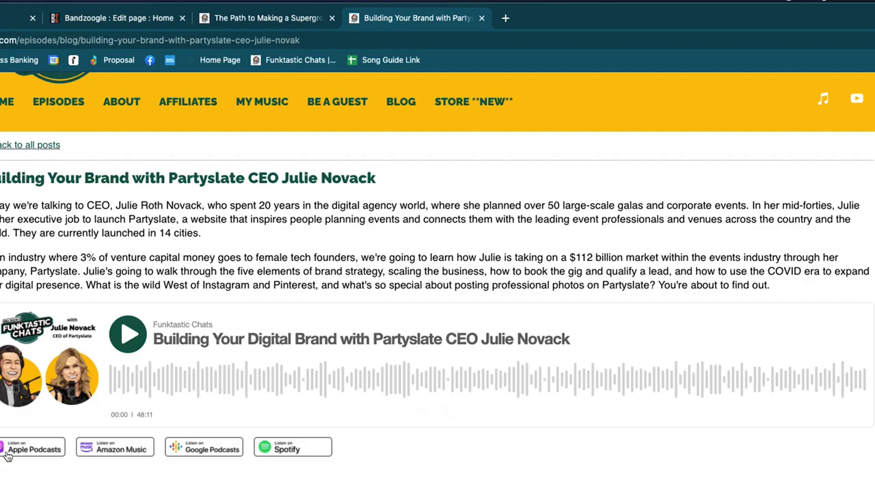
pyautogui.moveTo(115, 457)
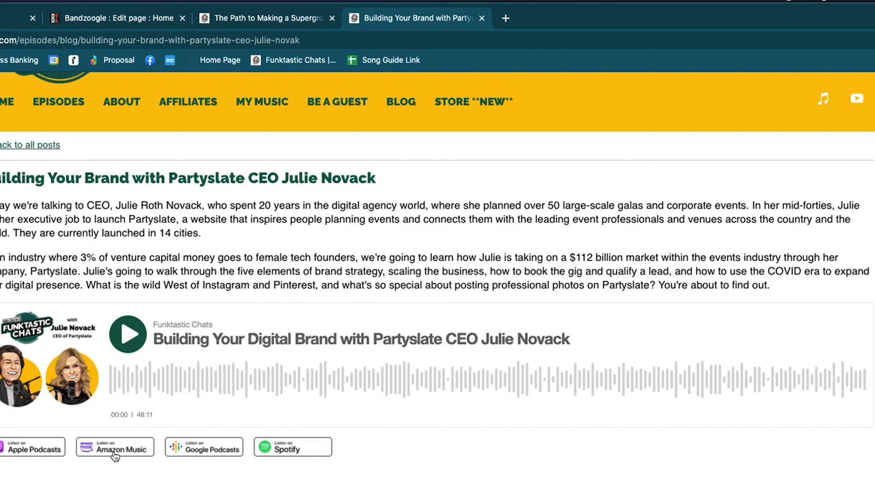
pyautogui.moveTo(229, 452)
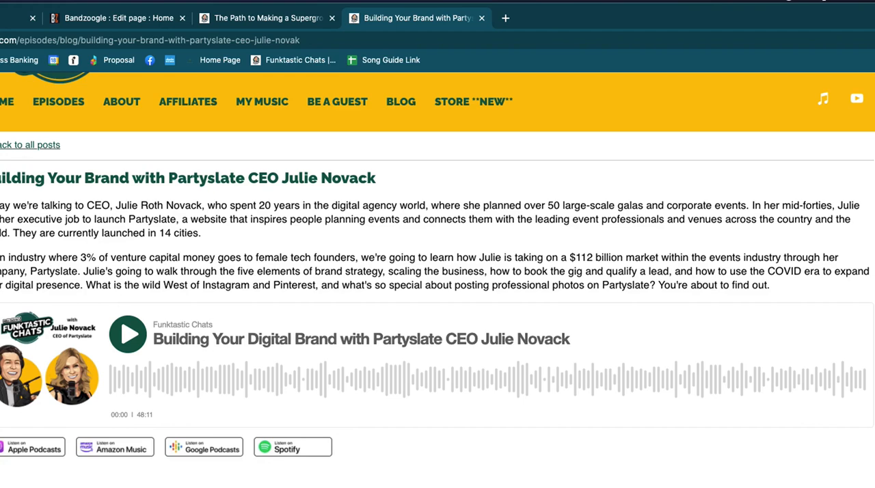
# Check the Partyslate post's logo links and return to the Bandzoogle blog posts list of 18 posts
pyautogui.scroll(3)
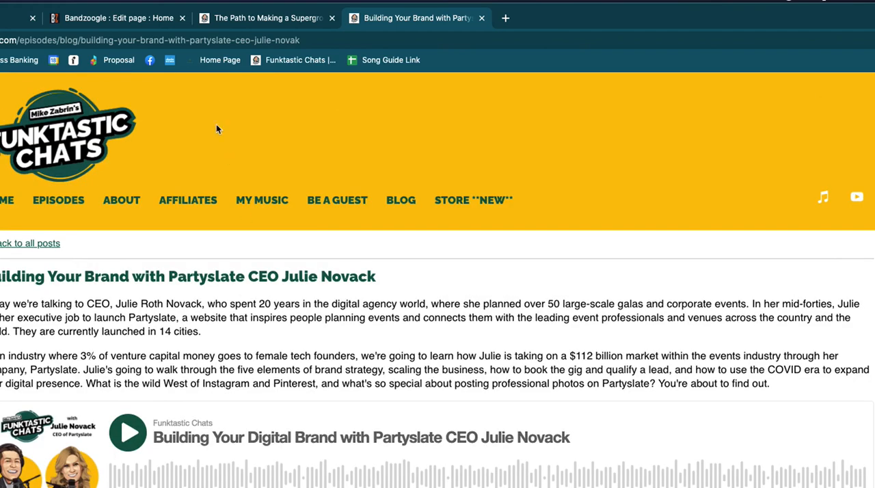
pyautogui.click(116, 18)
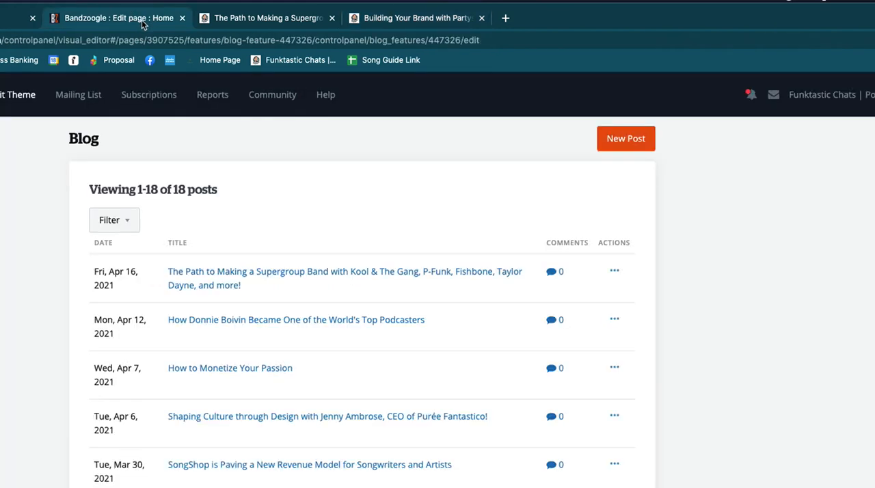
pyautogui.moveTo(274, 328)
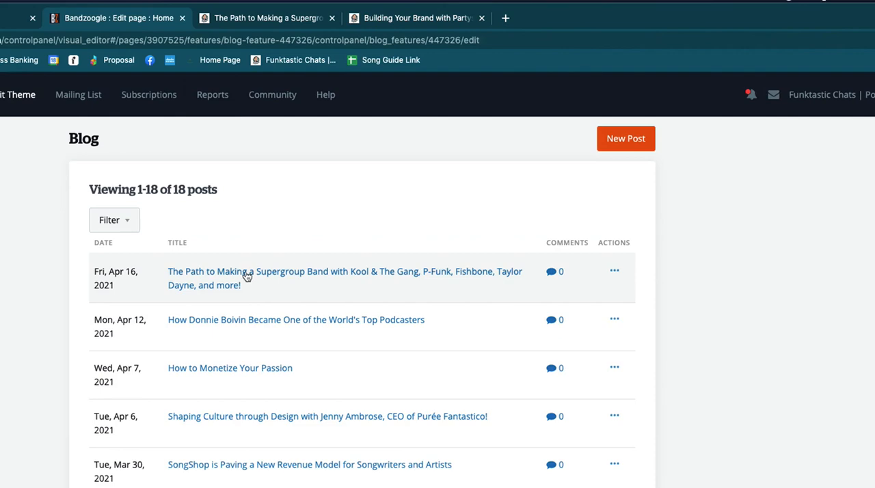
# Edit the Supergroup Band post and start an image insert above its bullet list
pyautogui.click(344, 271)
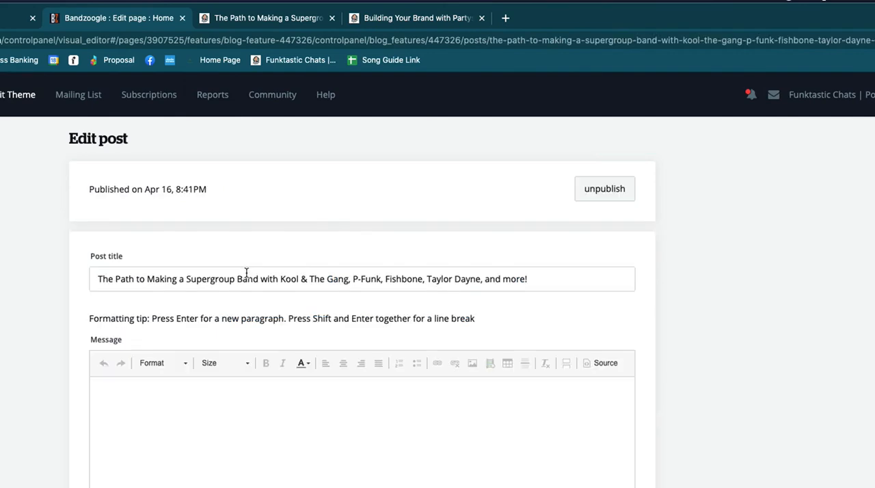
pyautogui.scroll(-3)
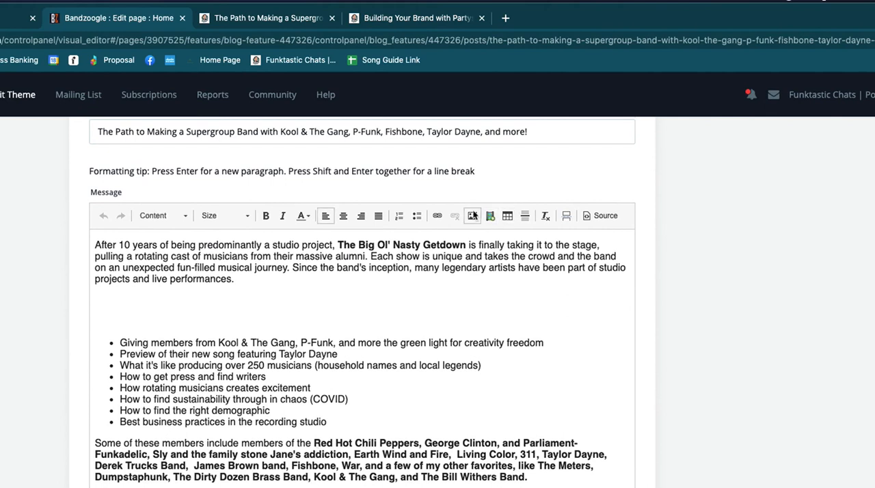
pyautogui.moveTo(473, 216)
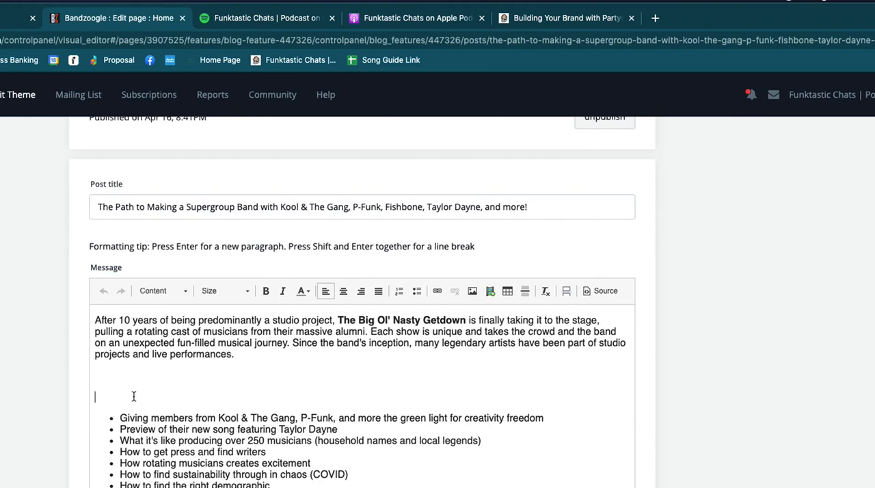
pyautogui.moveTo(113, 327)
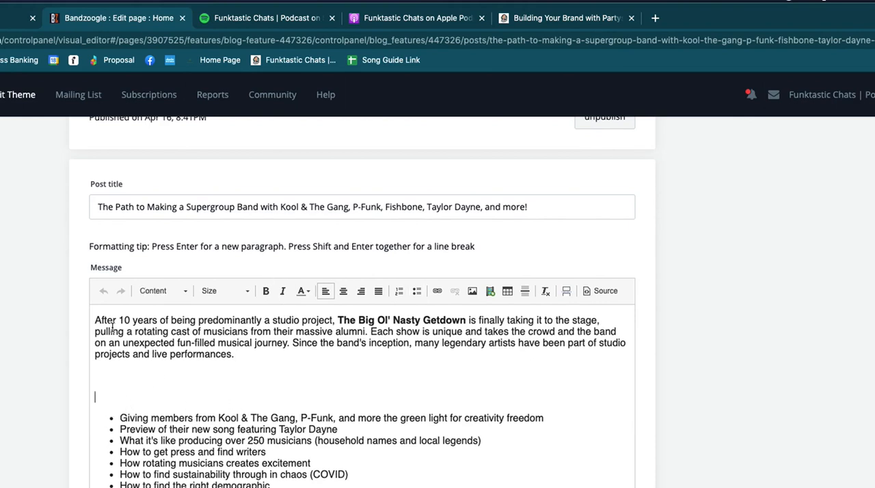
pyautogui.moveTo(473, 290)
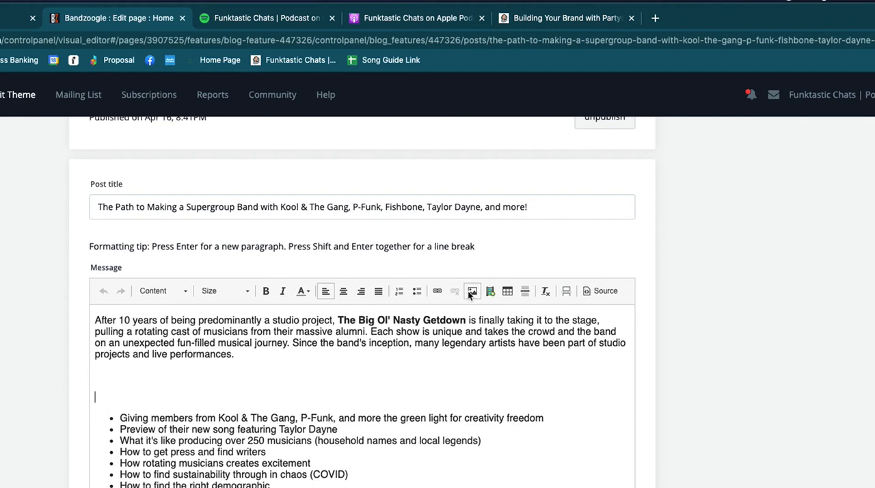
pyautogui.click(473, 290)
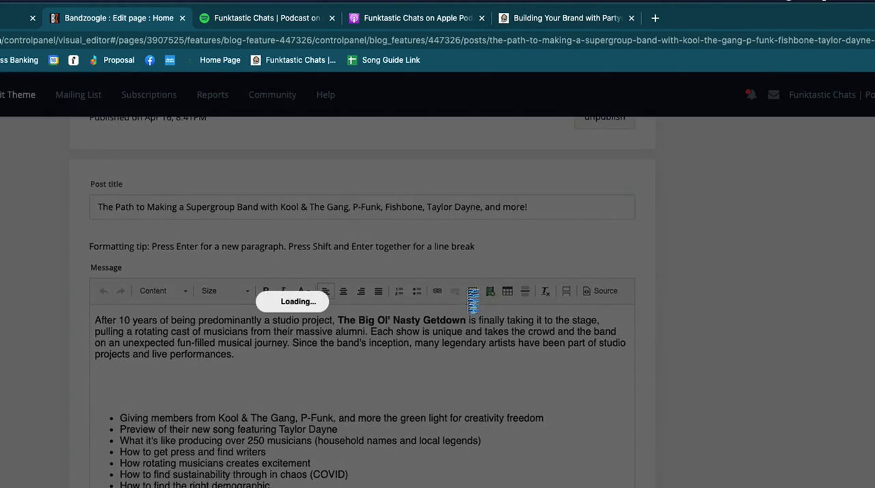
# Insert the Apple Podcasts logo from My Uploads, sized Small and aligned Left
pyautogui.click(489, 290)
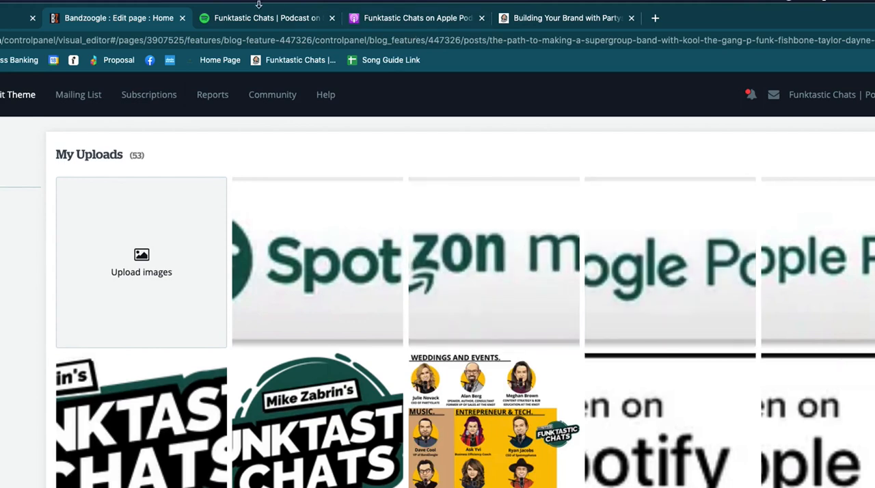
pyautogui.moveTo(821, 295)
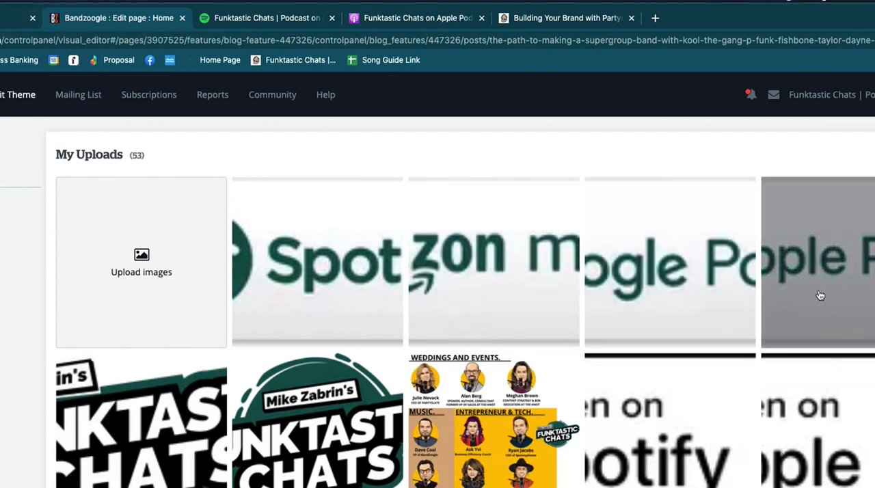
pyautogui.click(818, 262)
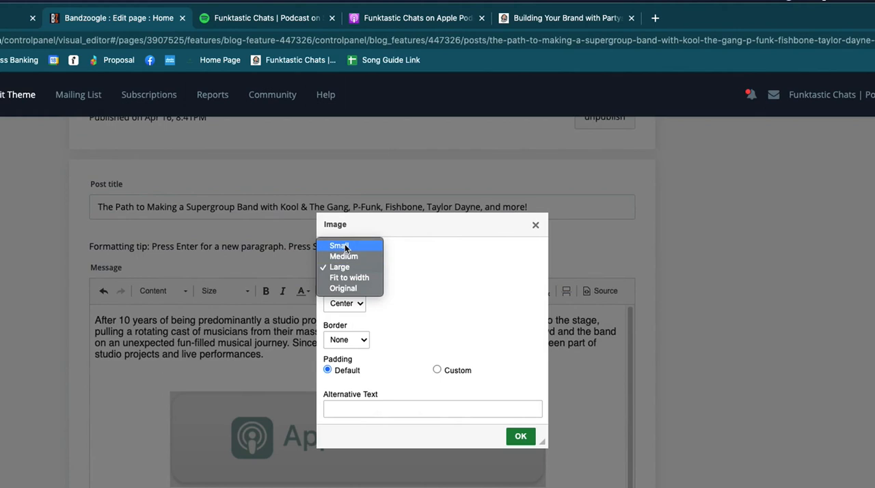
pyautogui.click(339, 246)
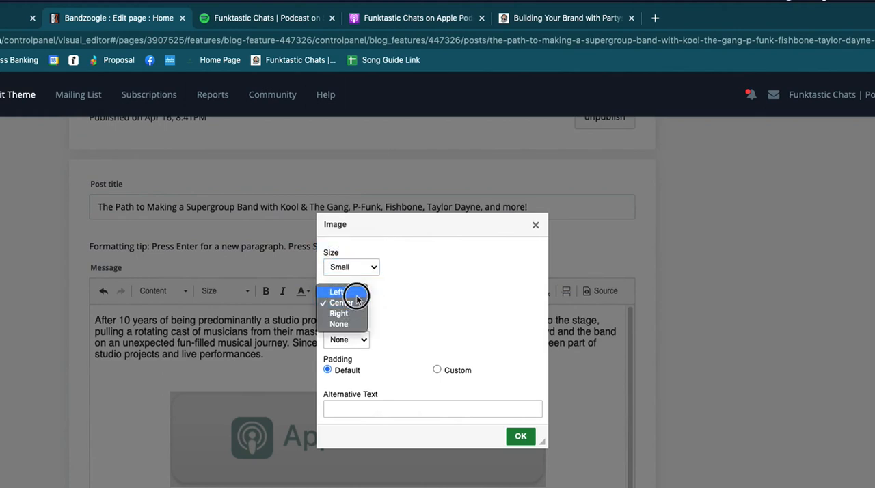
pyautogui.click(337, 292)
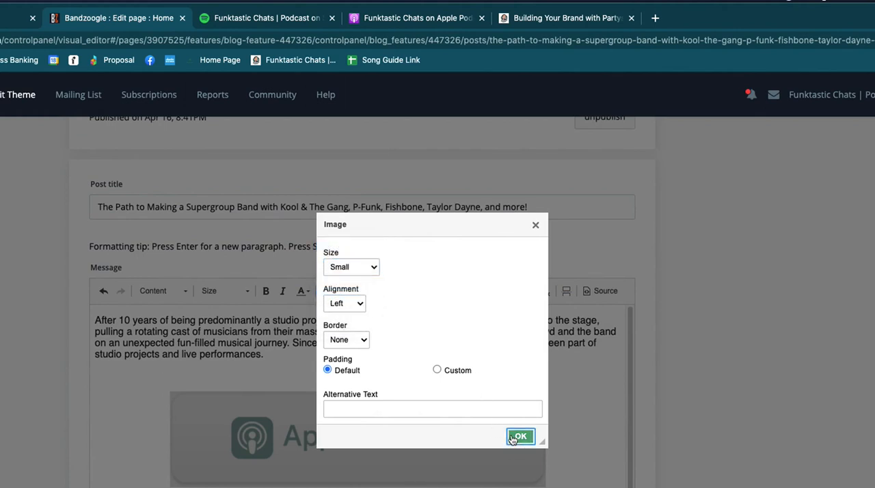
pyautogui.click(520, 436)
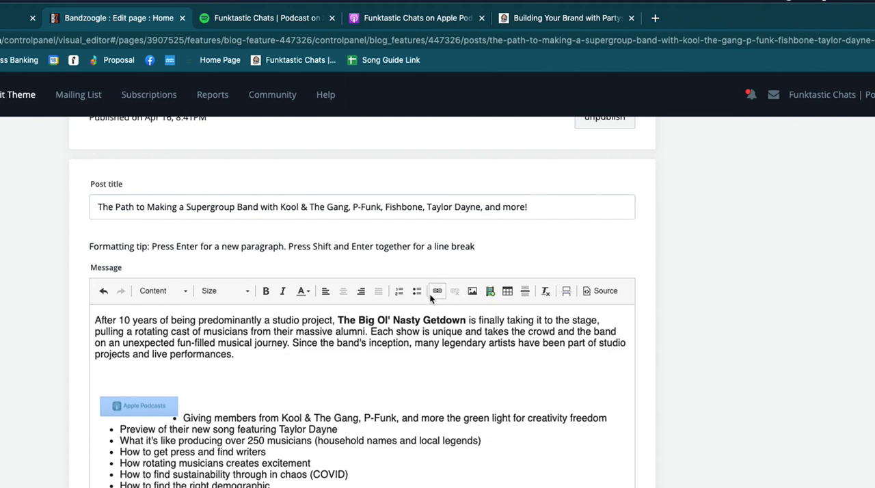
pyautogui.click(438, 290)
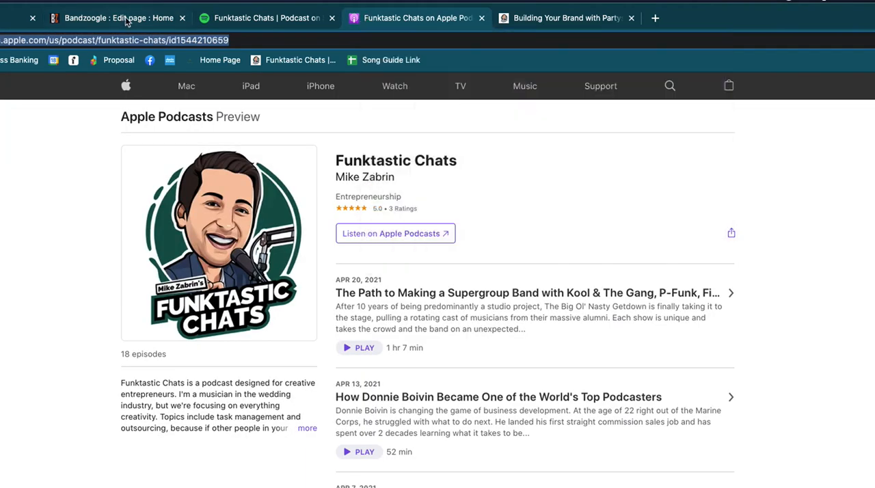
# Link the Apple Podcasts logo to the pasted Apple Podcasts show URL in a new window
pyautogui.rightClick(432, 271)
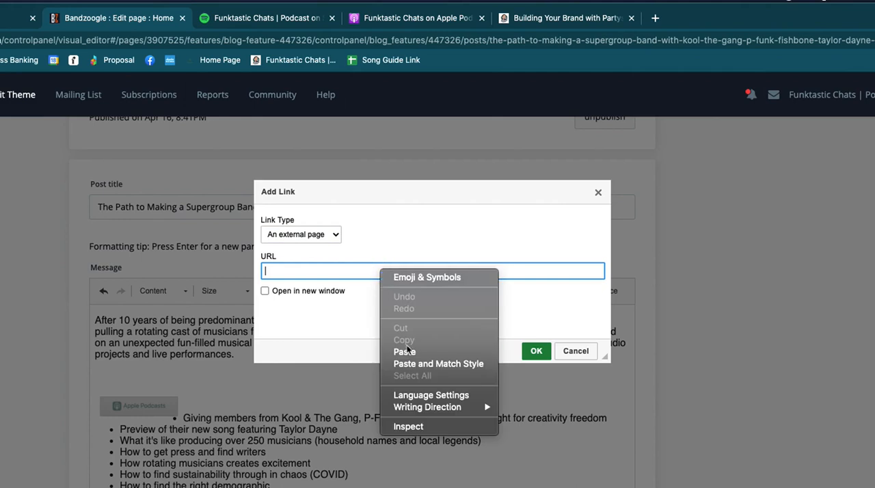
pyautogui.click(405, 352)
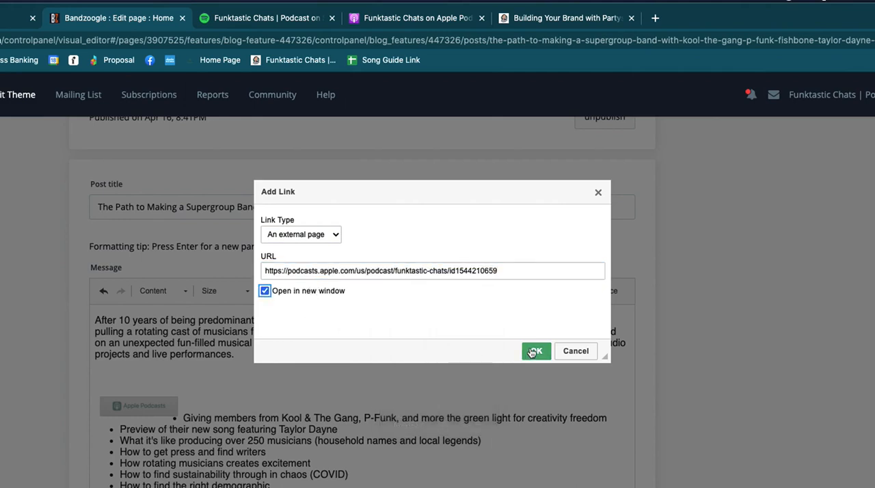
pyautogui.click(536, 350)
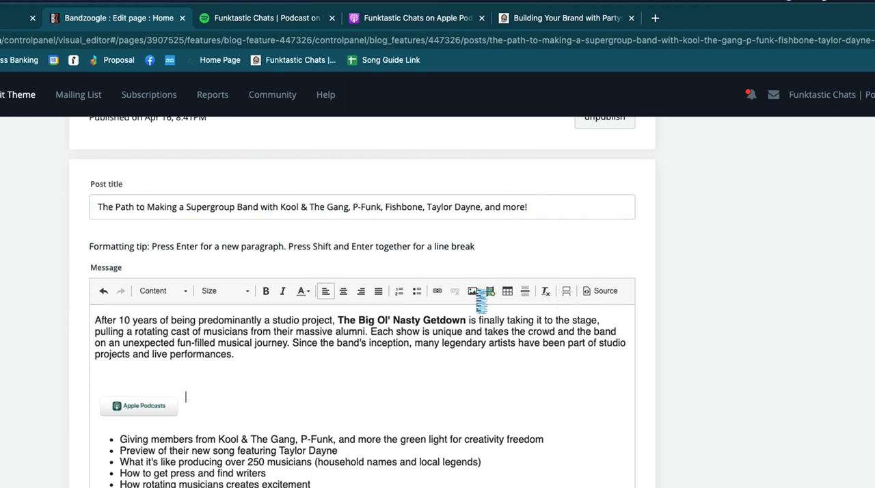
# Insert the Spotify logo from My Uploads and shrink it to match via Image Properties
pyautogui.click(470, 290)
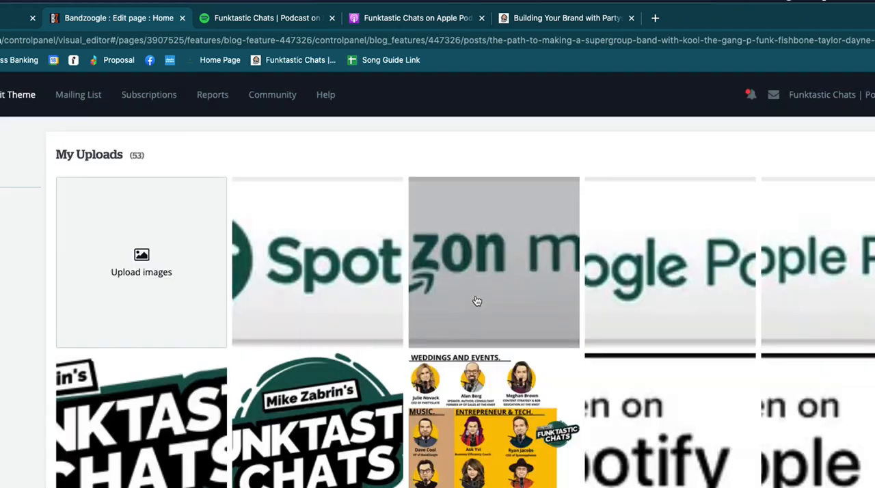
pyautogui.click(318, 262)
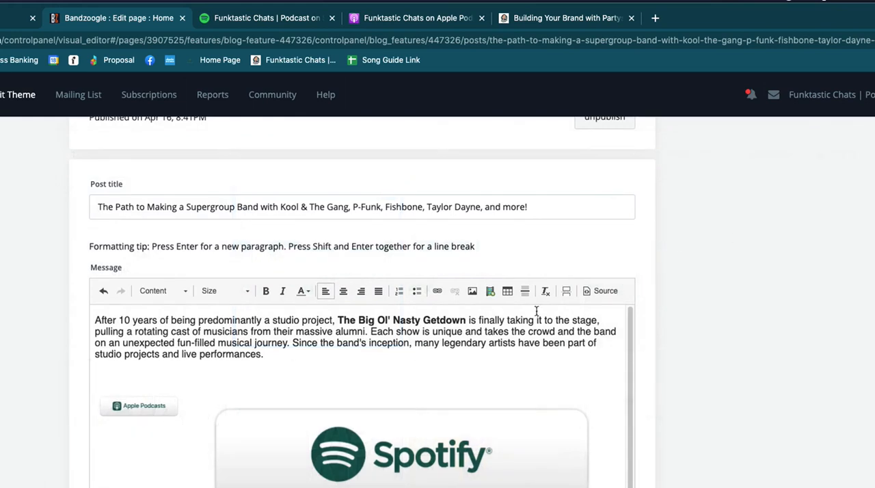
pyautogui.rightClick(402, 451)
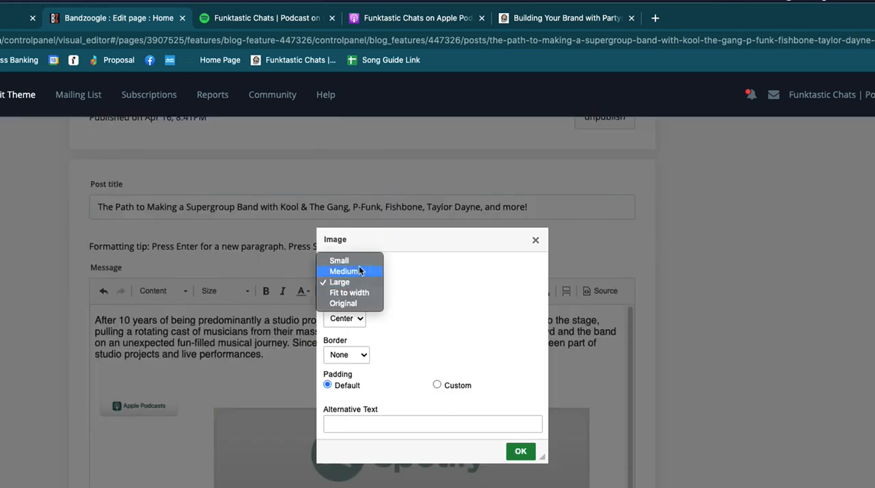
pyautogui.click(340, 260)
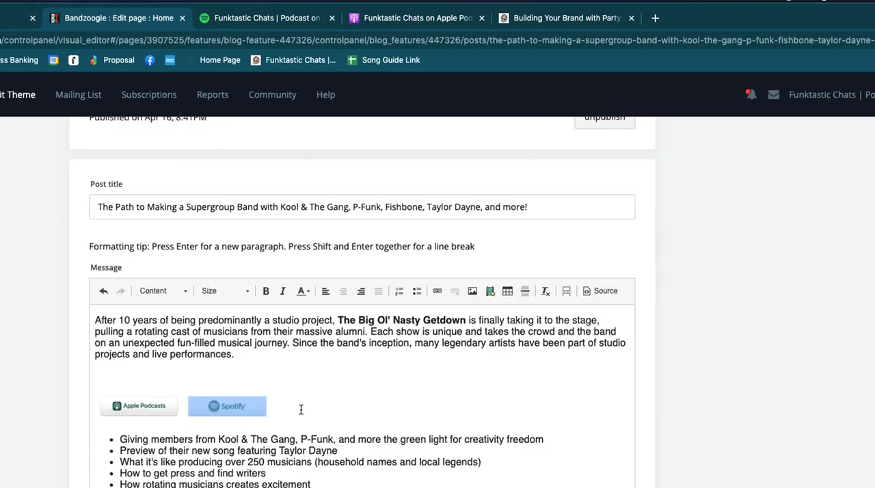
# Link the Spotify logo to the show's Spotify page URL, opening in a new window
pyautogui.rightClick(227, 406)
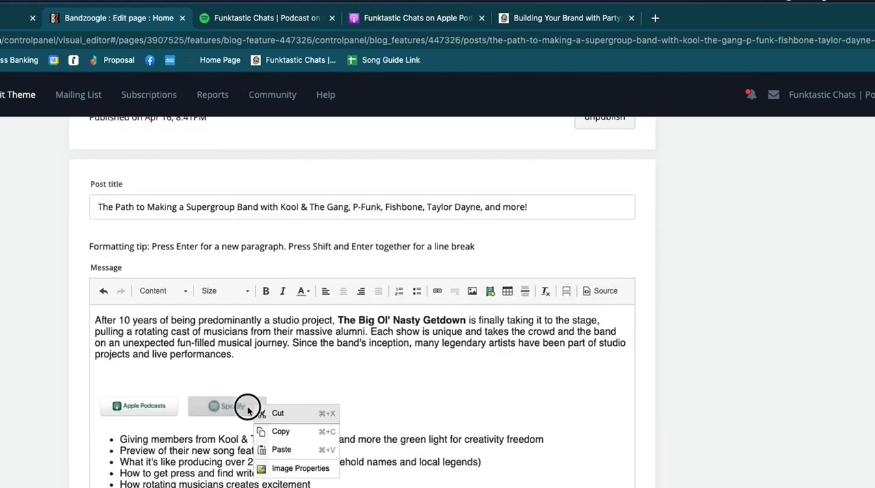
pyautogui.click(438, 290)
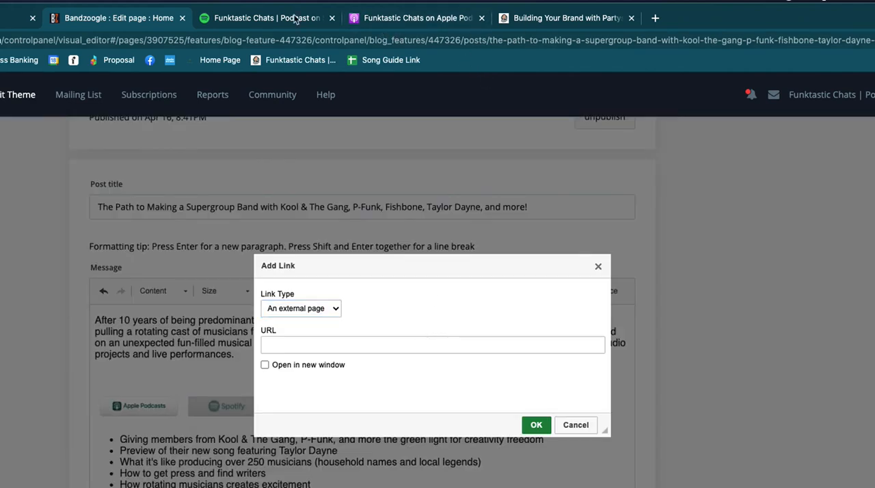
pyautogui.click(266, 18)
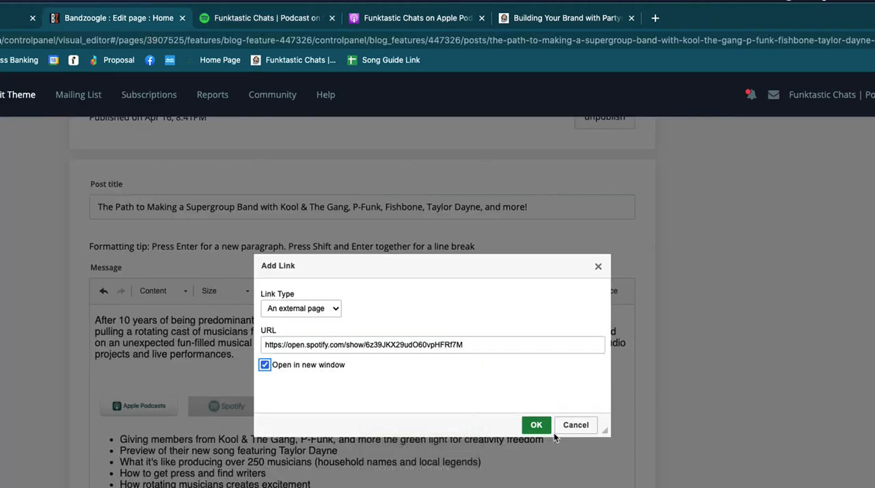
pyautogui.click(536, 424)
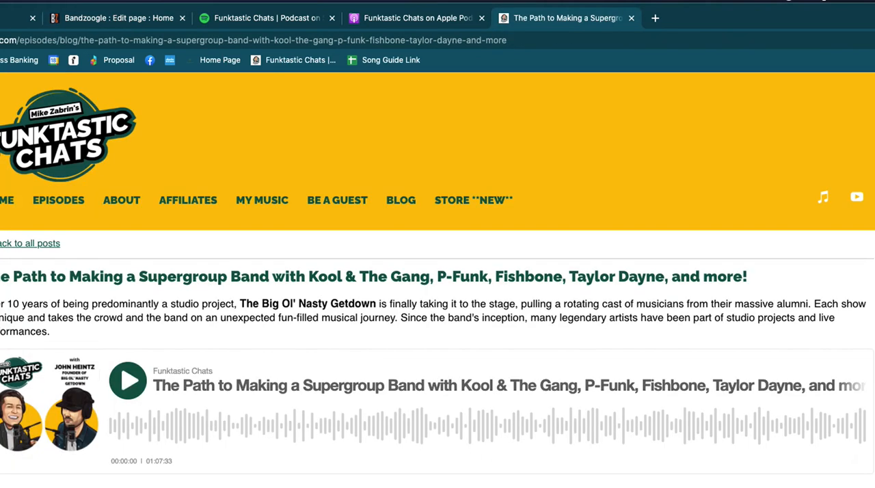
# Return to the Bandzoogle tab and reopen the Supergroup Band post's editor at the logos
pyautogui.click(116, 17)
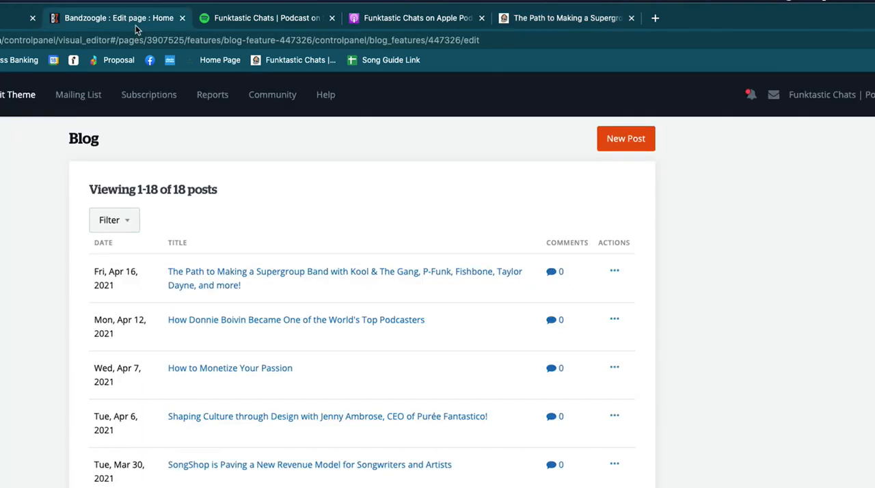
pyautogui.moveTo(255, 286)
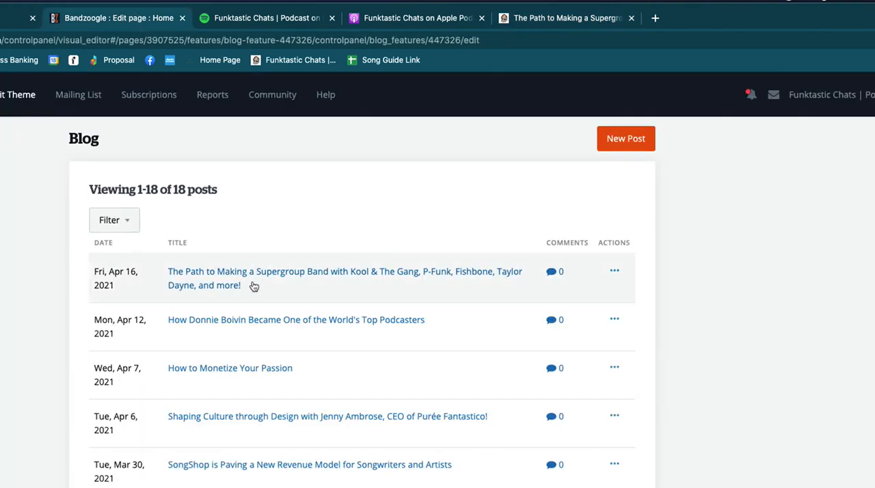
pyautogui.moveTo(239, 264)
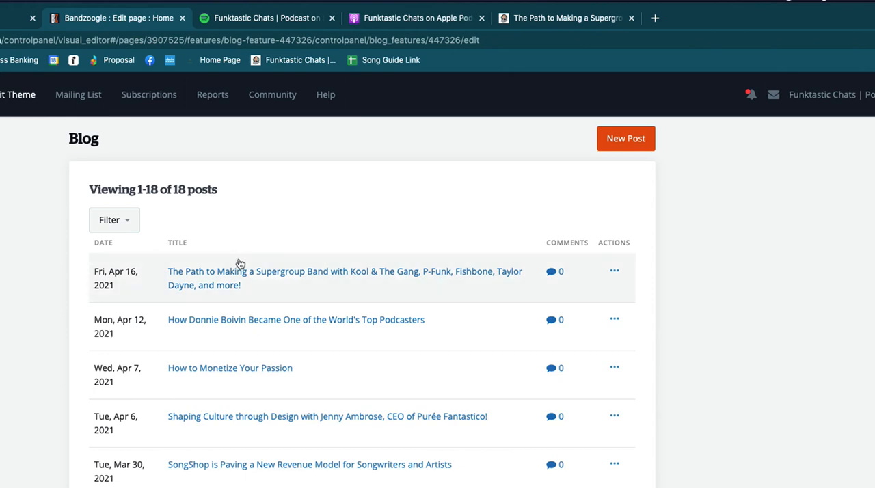
pyautogui.click(345, 271)
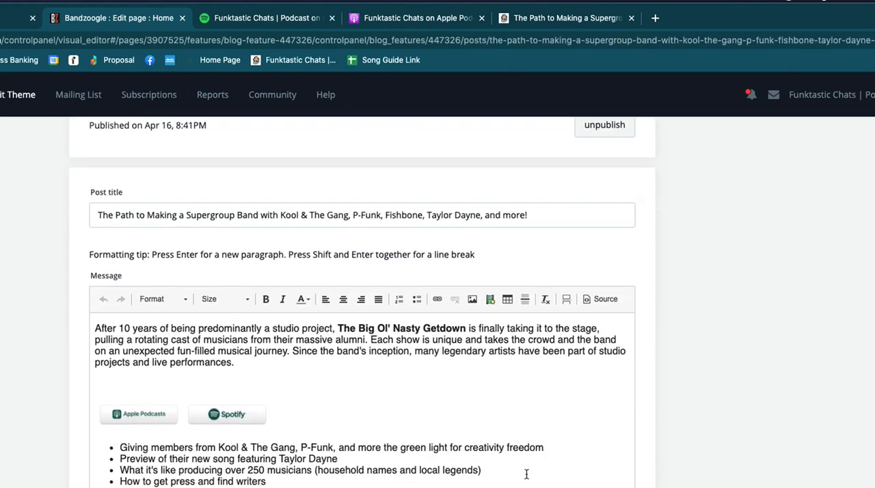
pyautogui.scroll(-3)
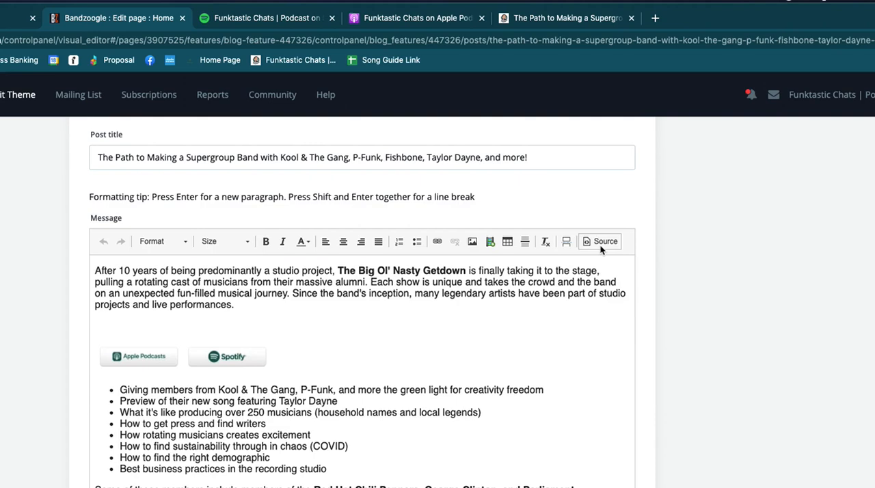
# In Source view, select and copy the <p><a …> block holding both logo links
pyautogui.click(600, 241)
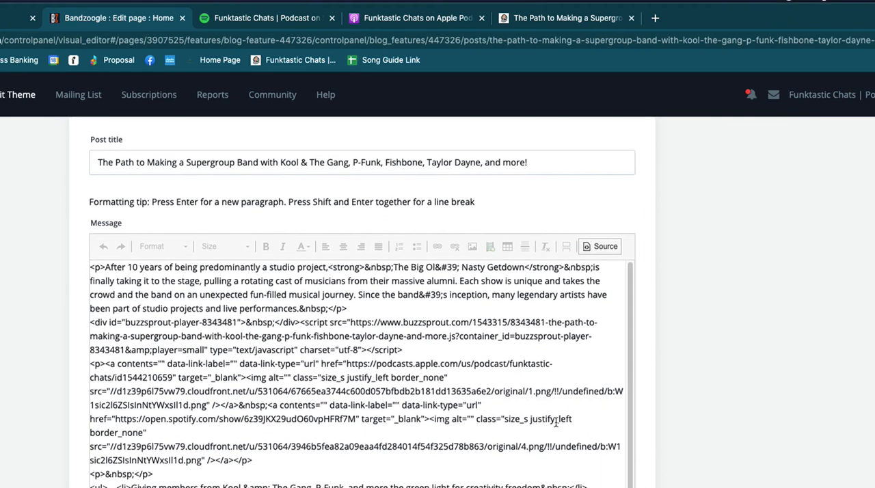
pyautogui.moveTo(462, 408)
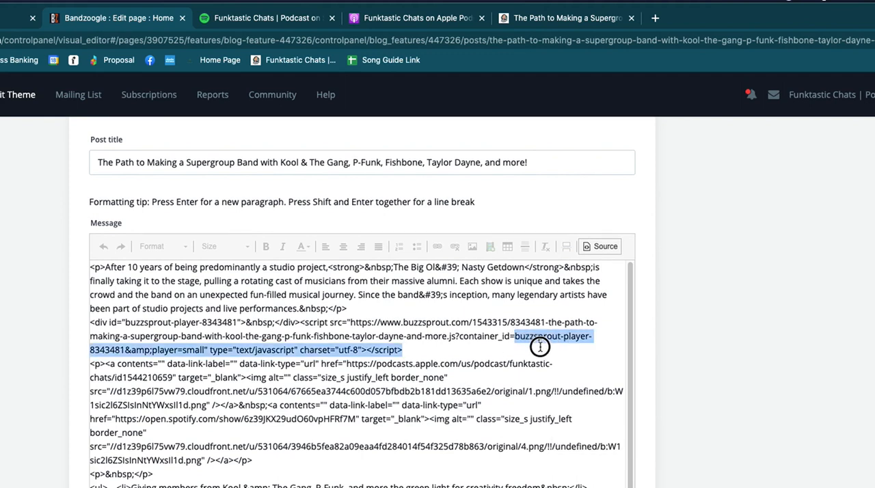
pyautogui.click(284, 394)
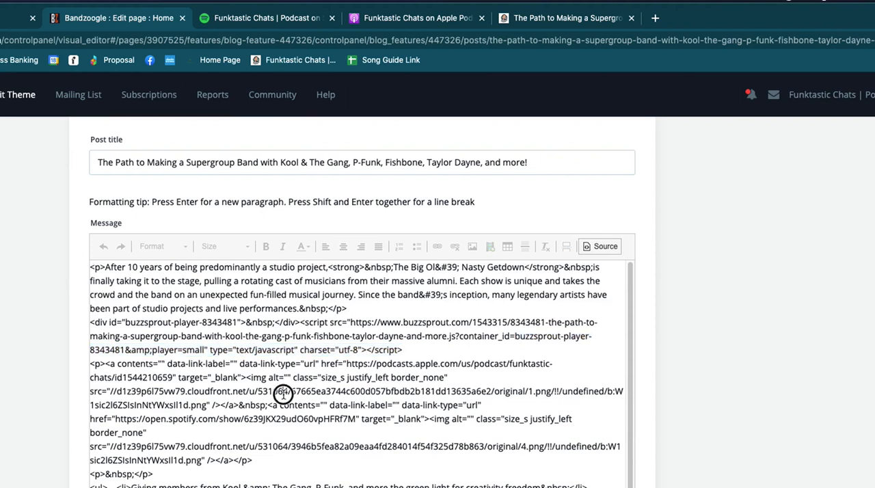
pyautogui.moveTo(107, 364)
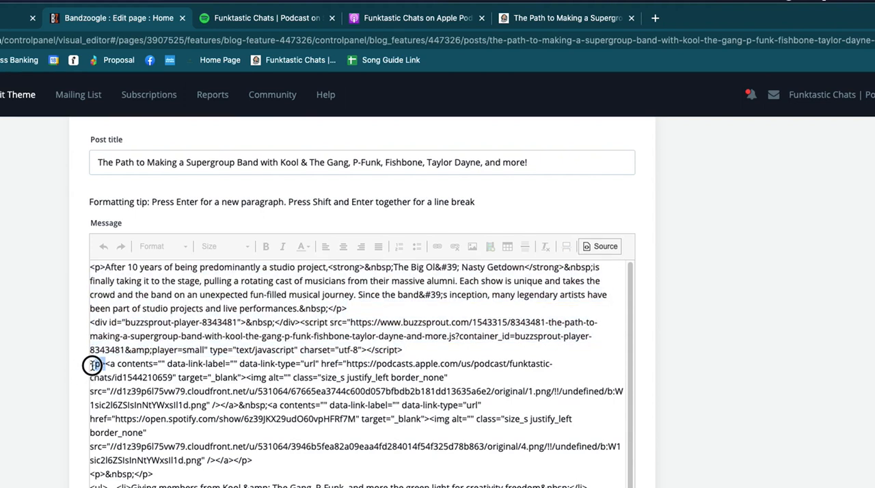
pyautogui.moveTo(99, 367)
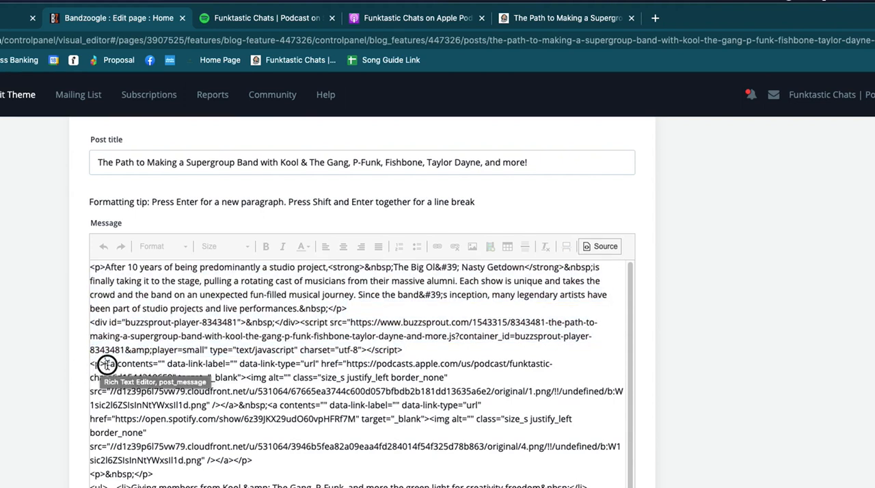
pyautogui.moveTo(108, 367)
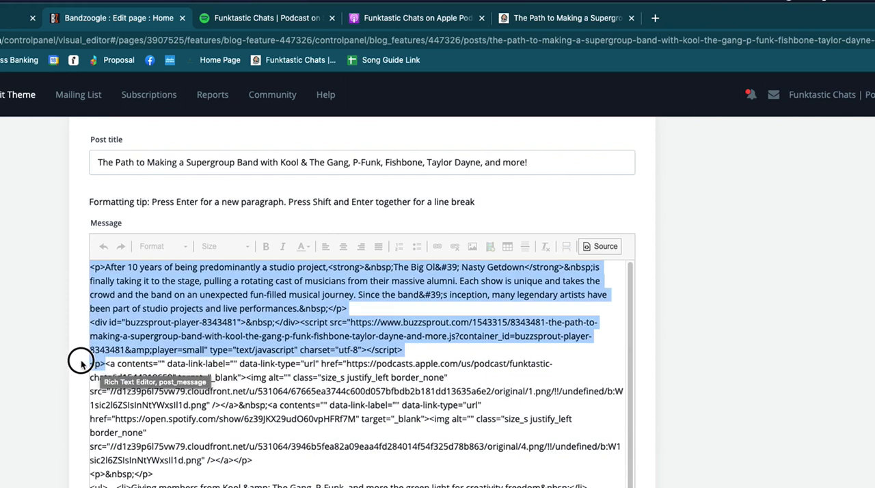
pyautogui.click(115, 372)
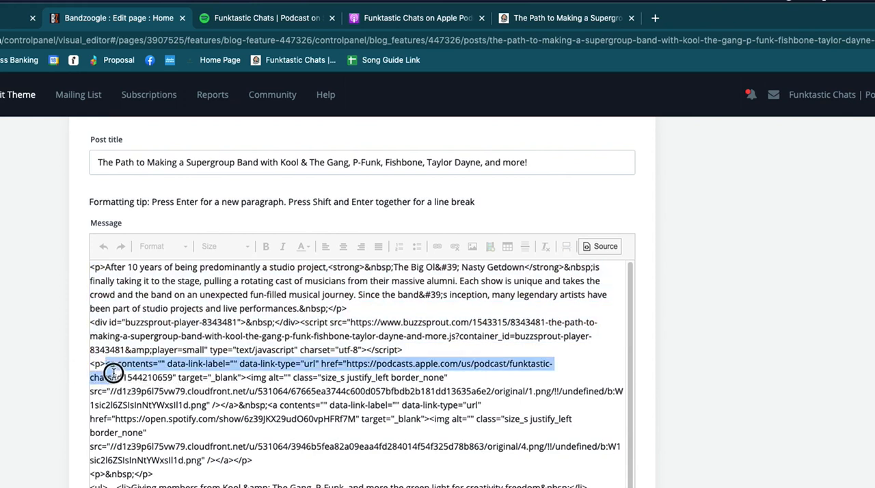
pyautogui.moveTo(113, 372); pyautogui.dragTo(191, 404)
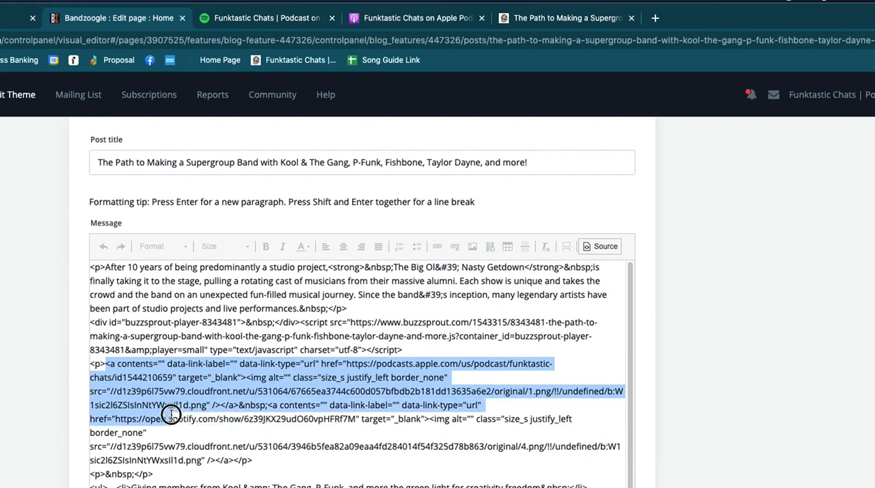
pyautogui.moveTo(197, 427)
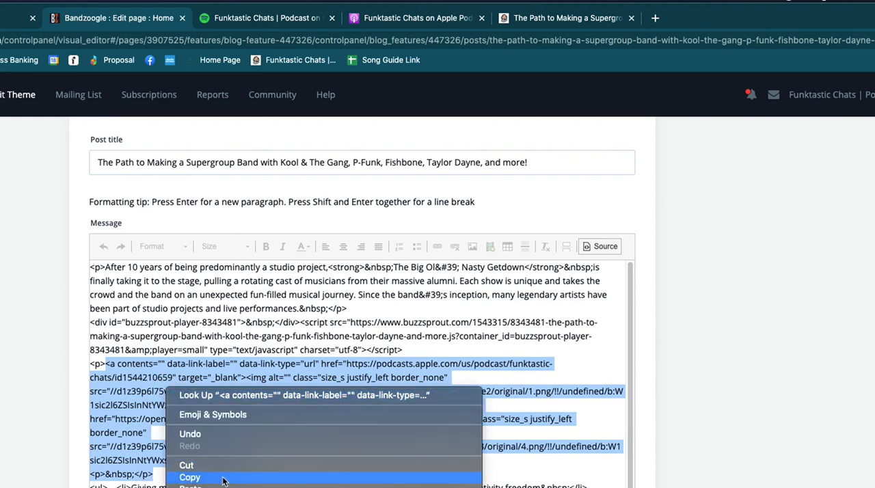
pyautogui.click(190, 477)
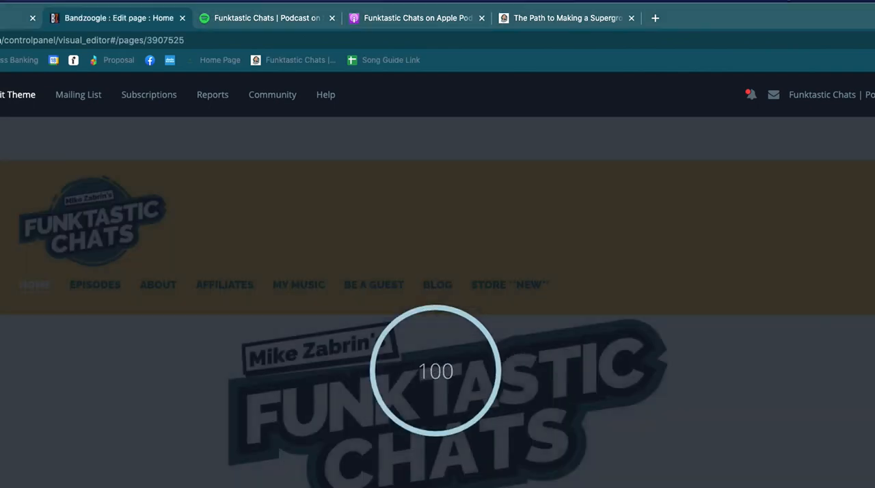
# Open the Donnie Boivin podcaster post's Edit screen and scroll to its bullet list
pyautogui.scroll(-3)
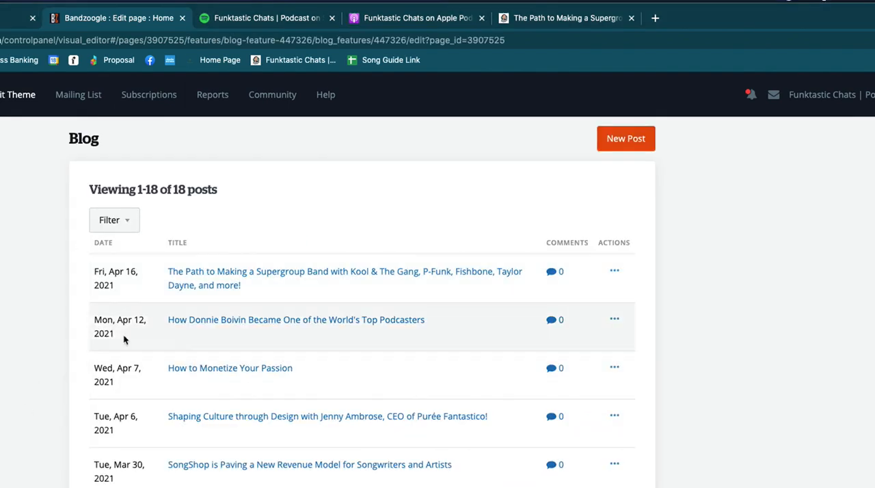
pyautogui.moveTo(217, 331)
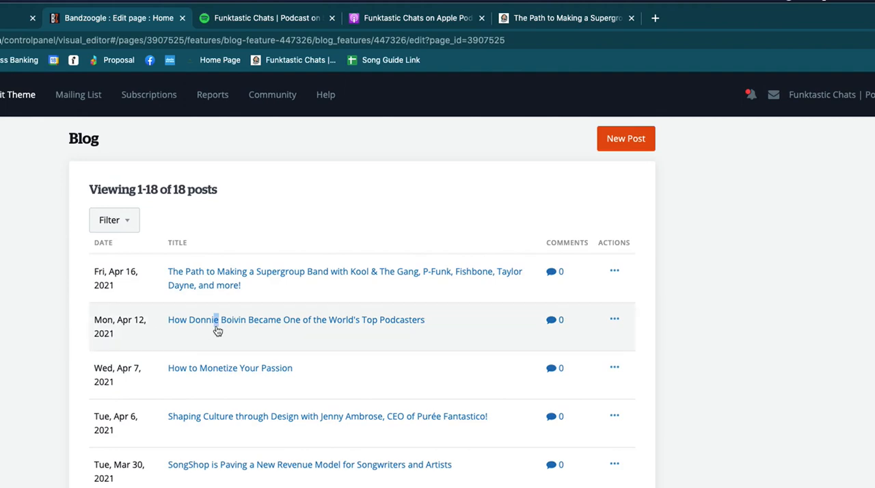
pyautogui.click(295, 320)
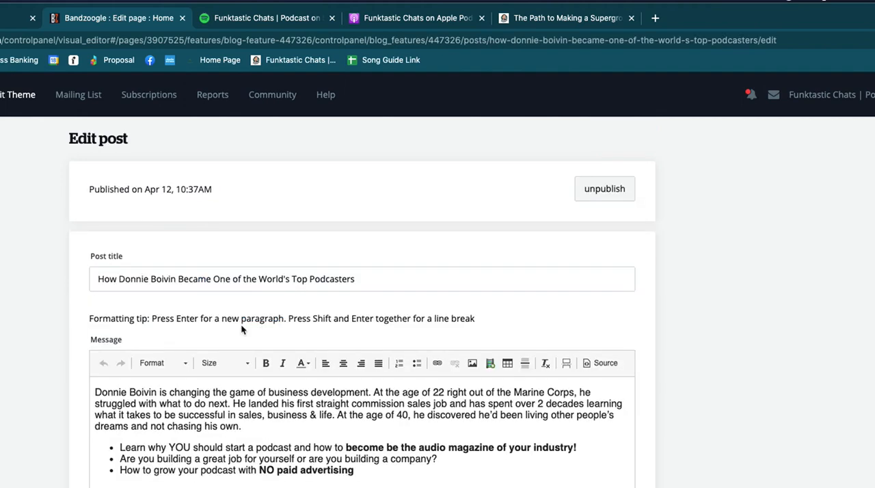
pyautogui.scroll(-3)
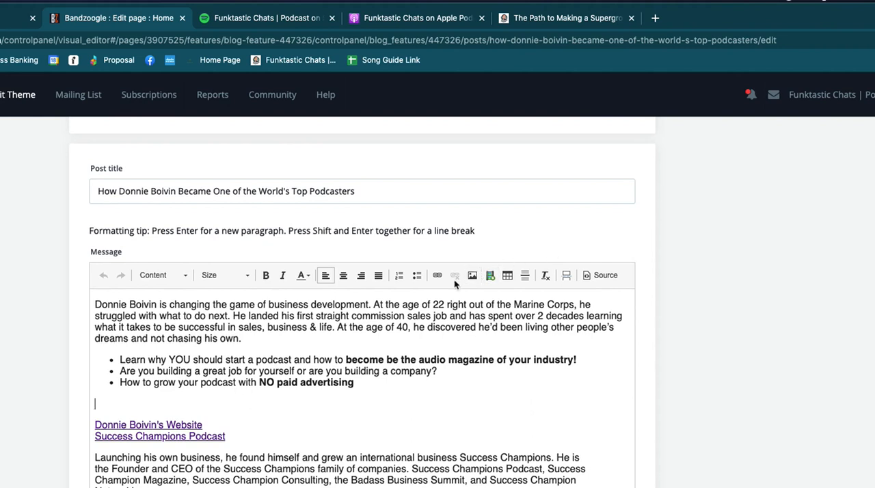
pyautogui.moveTo(248, 355)
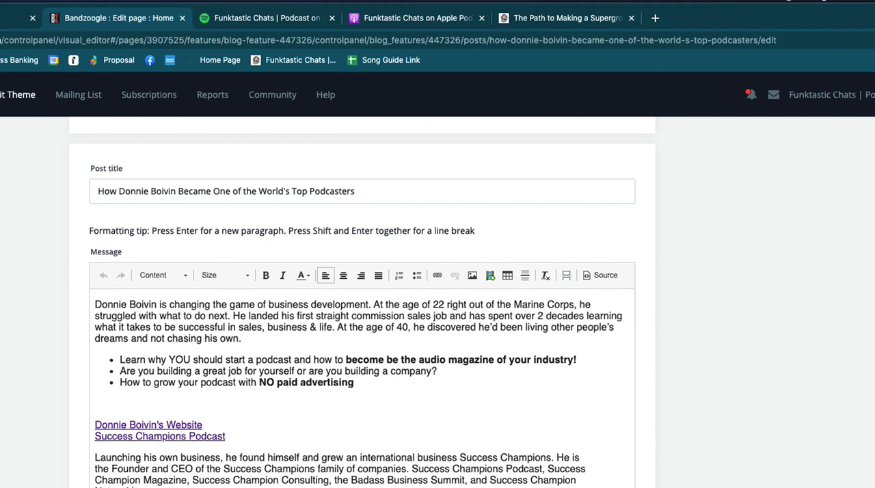
pyautogui.moveTo(599, 275)
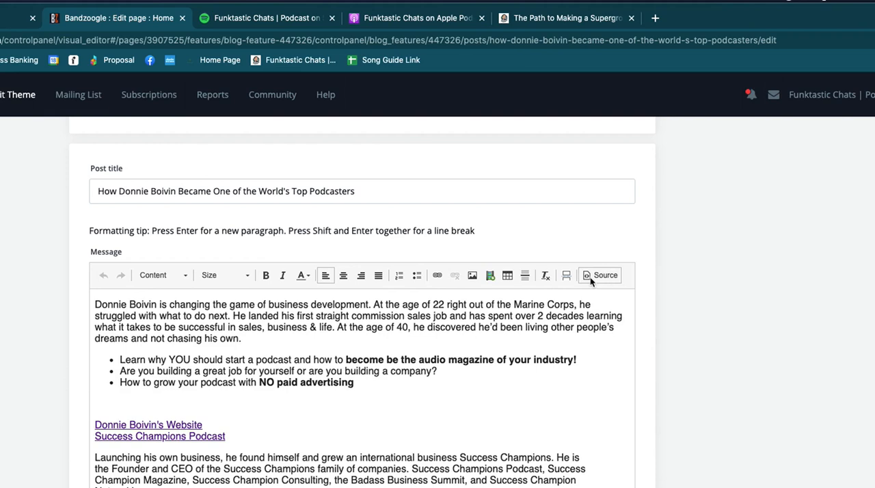
# Switch the Donnie Boivin post to Source and place the logo link code below the Buzzsprout player
pyautogui.click(599, 275)
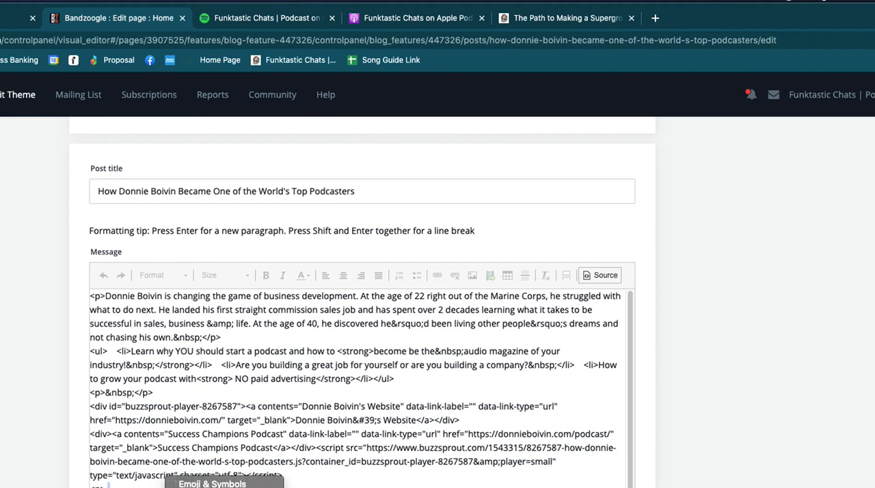
pyautogui.scroll(-3)
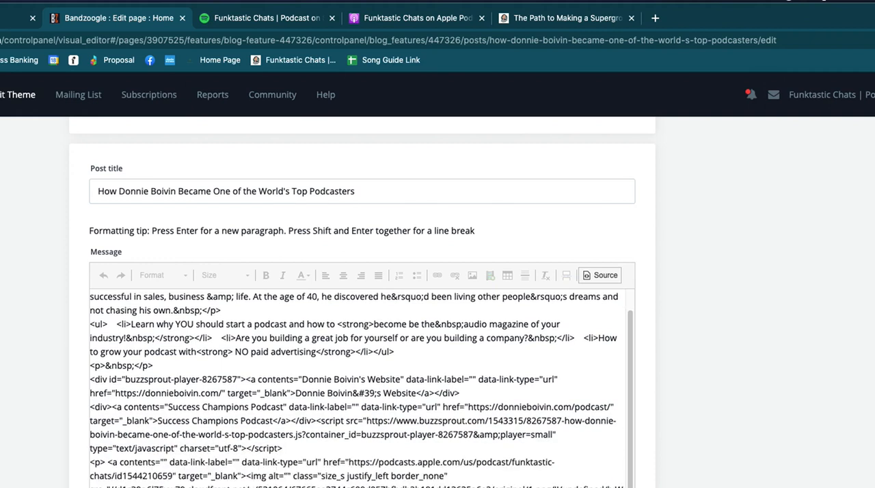
pyautogui.scroll(-3)
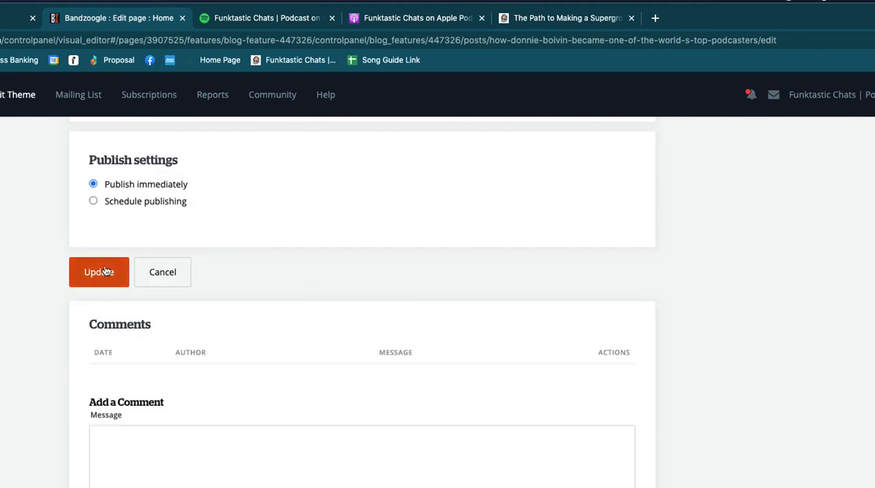
# Update the Donnie Boivin post and scroll the live home page to Latest episodes
pyautogui.click(99, 272)
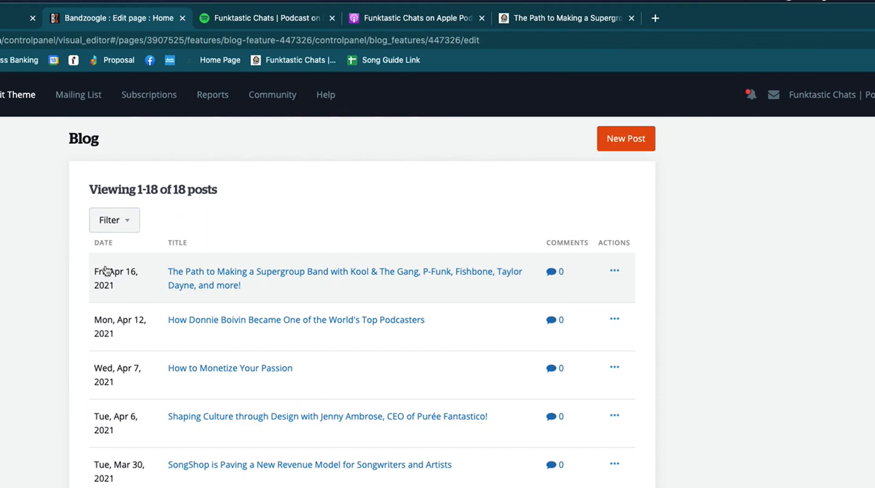
pyautogui.moveTo(107, 273)
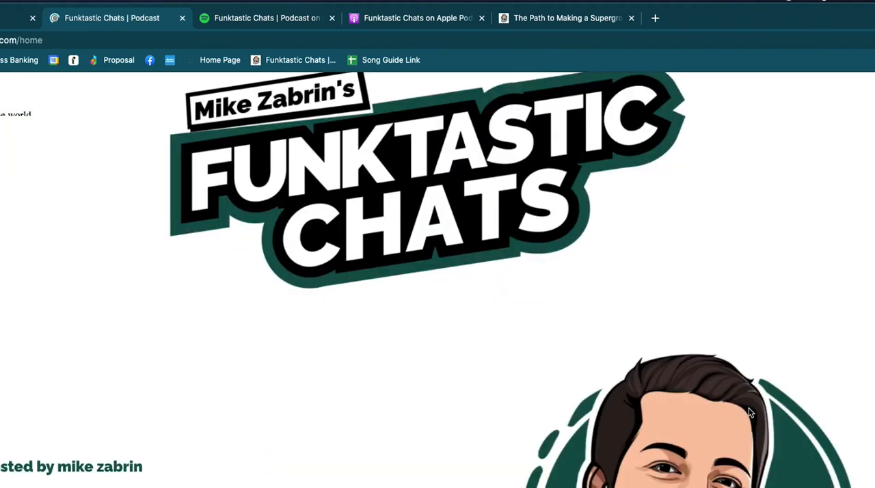
pyautogui.scroll(-3)
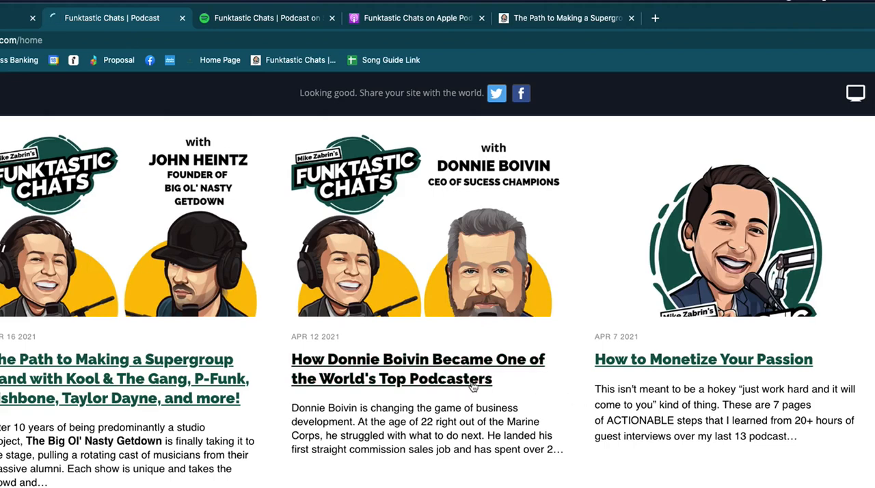
# View the live Donnie Boivin post's Apple Podcasts and Spotify logos under the player
pyautogui.click(419, 369)
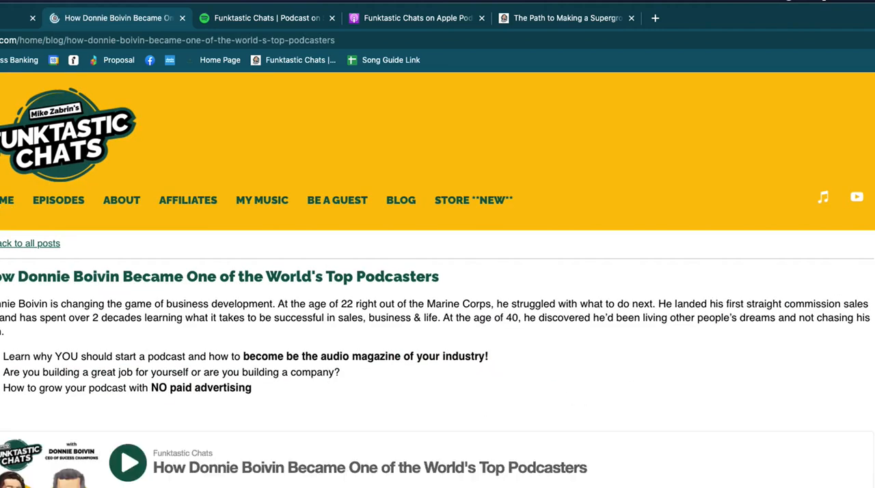
pyautogui.scroll(-3)
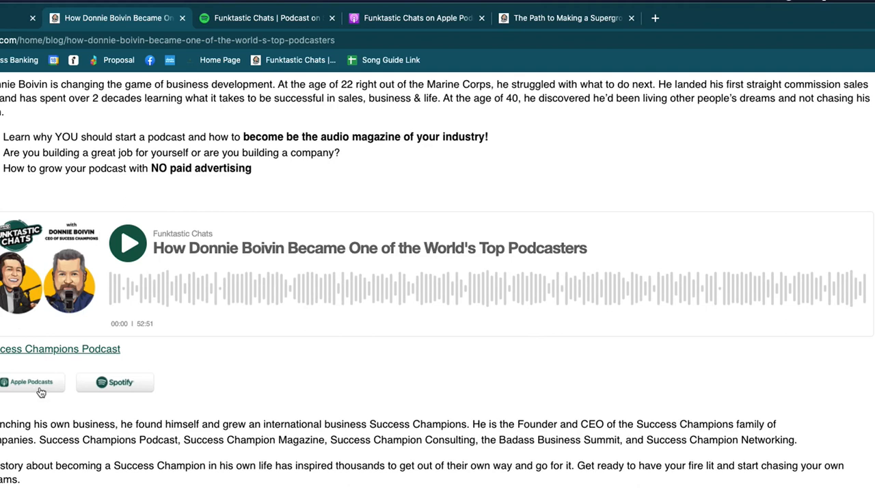
pyautogui.moveTo(55, 383)
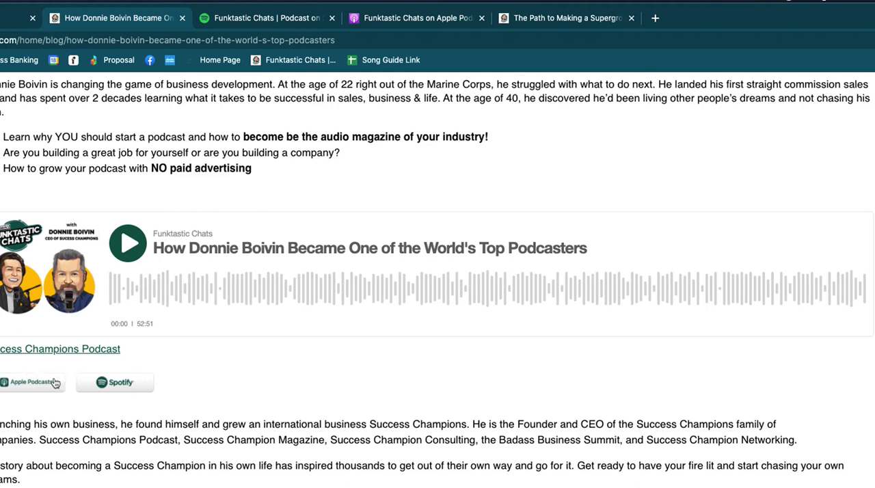
pyautogui.moveTo(69, 386)
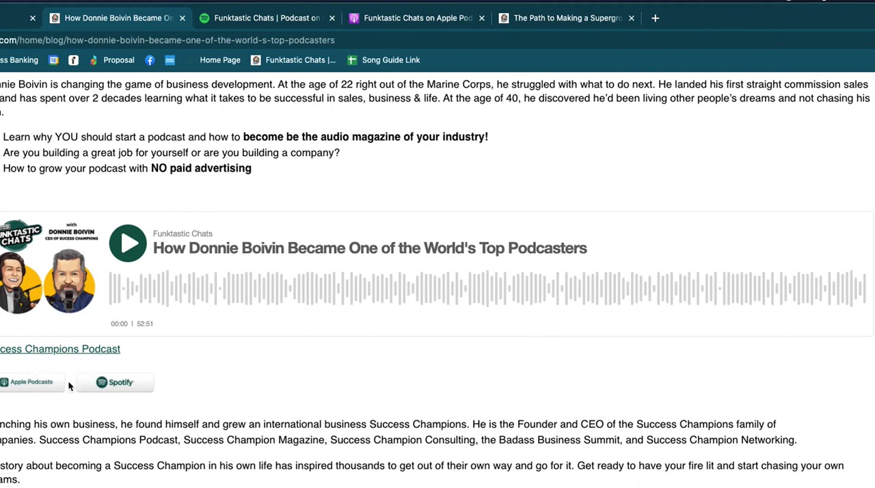
pyautogui.moveTo(177, 388)
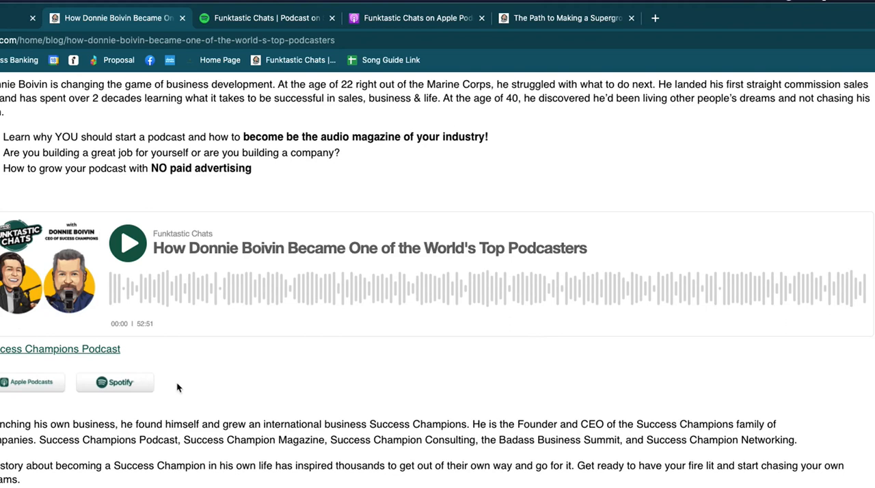
pyautogui.moveTo(39, 440)
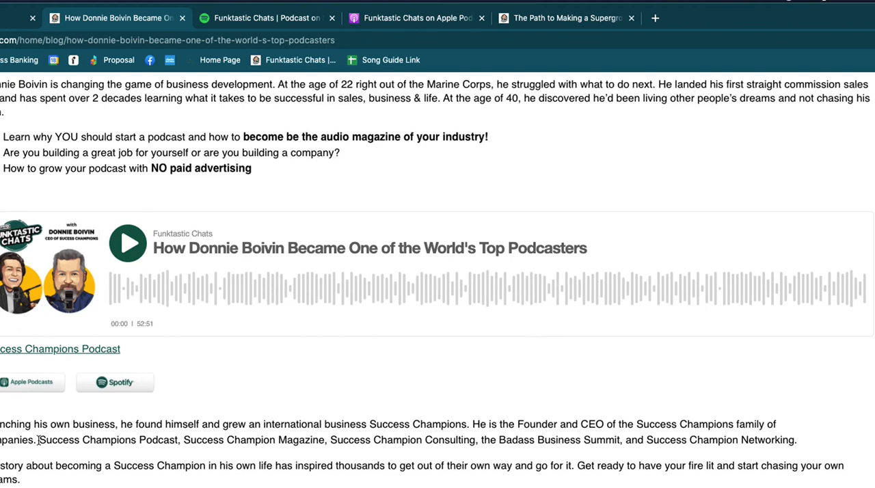
pyautogui.moveTo(46, 397)
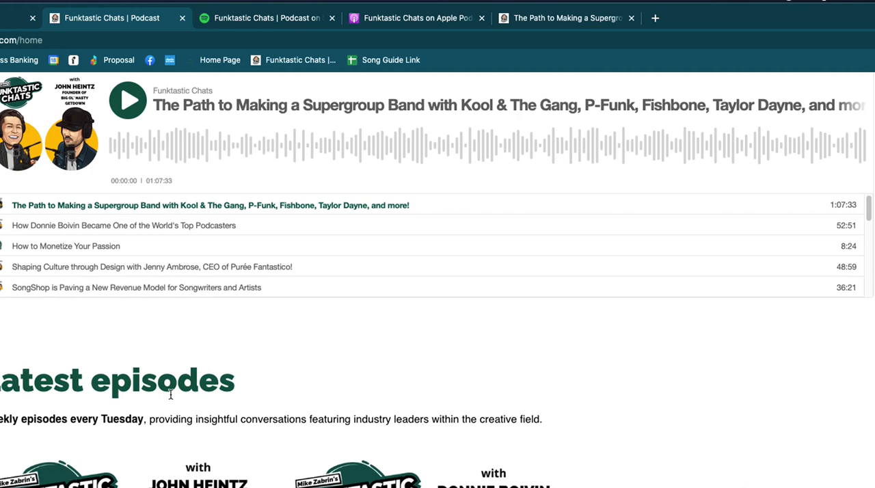
pyautogui.scroll(-3)
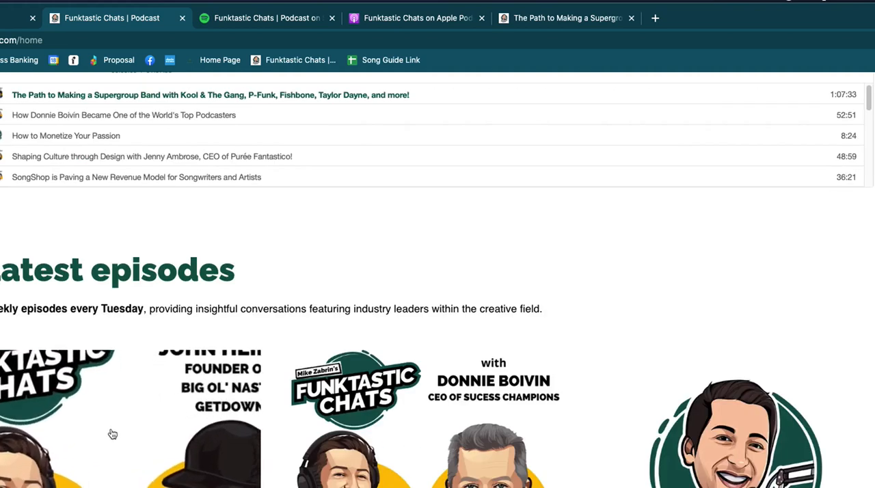